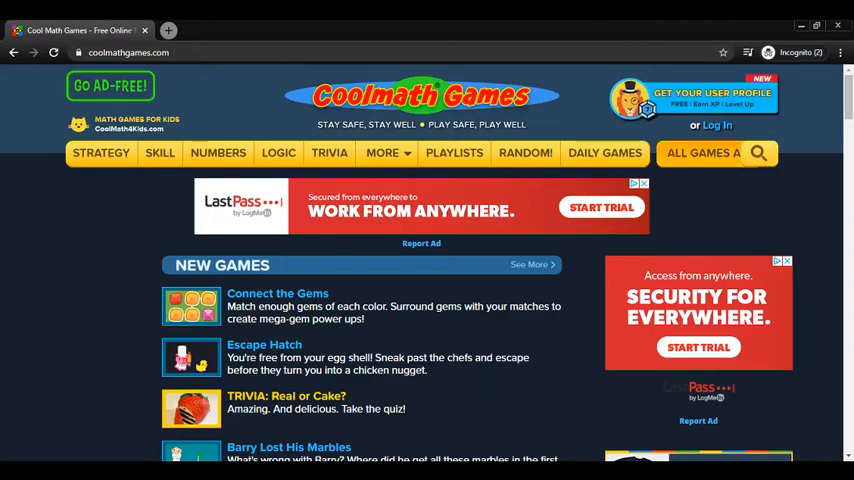
- Scroll the homepage to the Top Ten Games section to reach Powerline.io
{"action": "scroll", "scroll_direction": "down", "scroll_amount": 3}
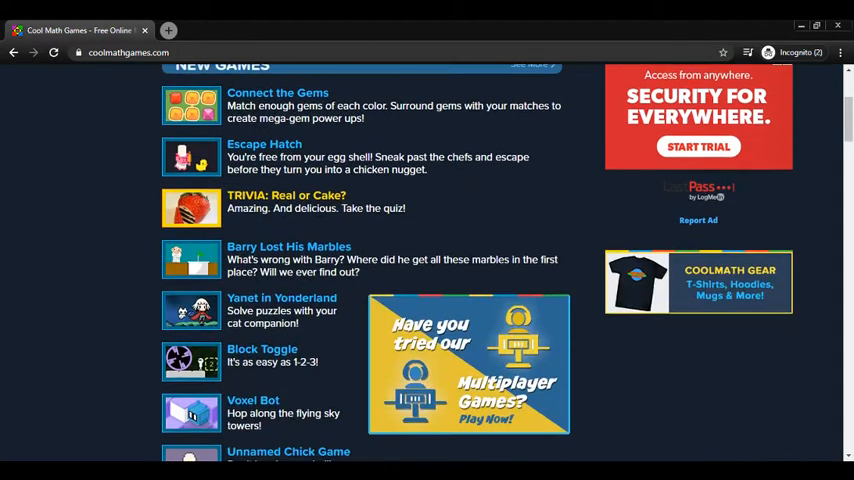
{"action": "scroll", "scroll_direction": "down", "scroll_amount": 3}
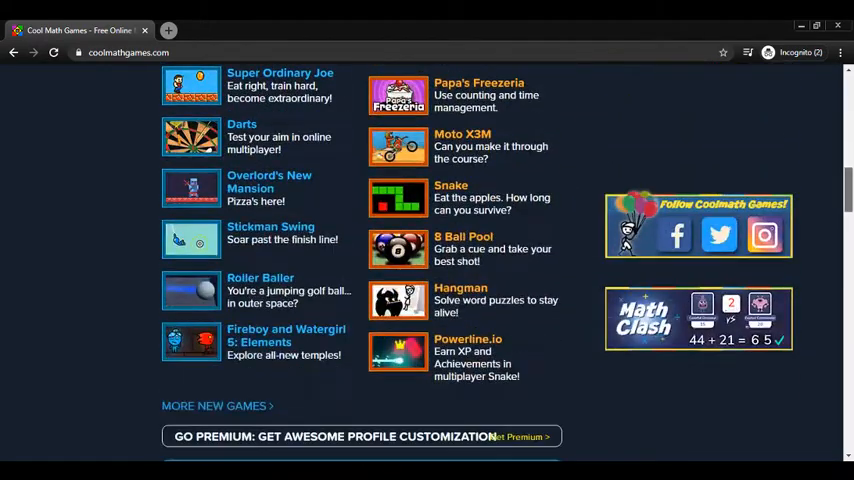
{"action": "scroll", "scroll_direction": "up", "scroll_amount": 3}
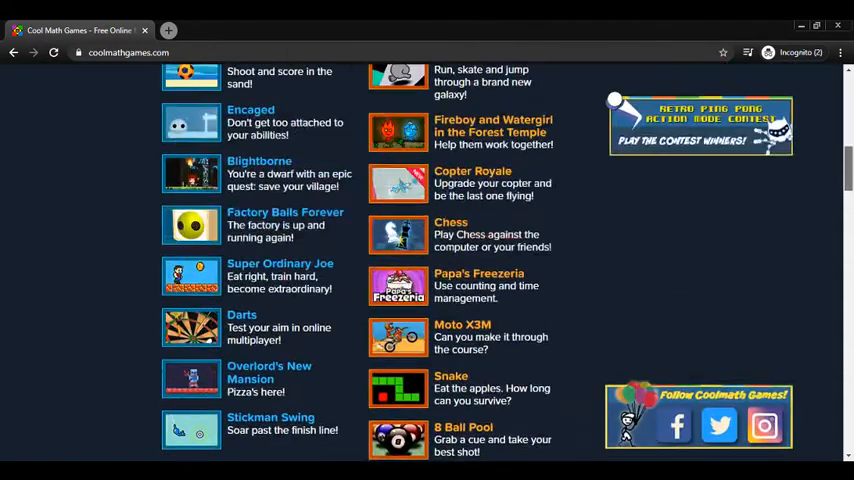
{"action": "scroll", "scroll_direction": "up", "scroll_amount": 3}
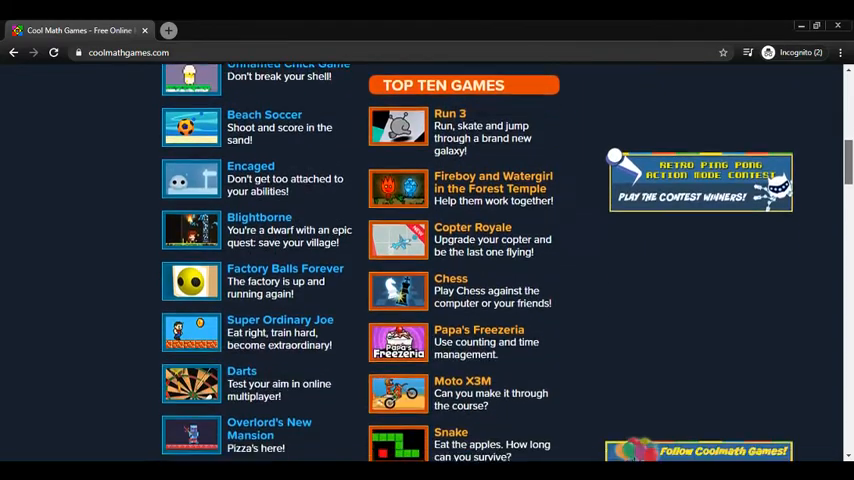
{"action": "scroll", "scroll_direction": "down", "scroll_amount": 3}
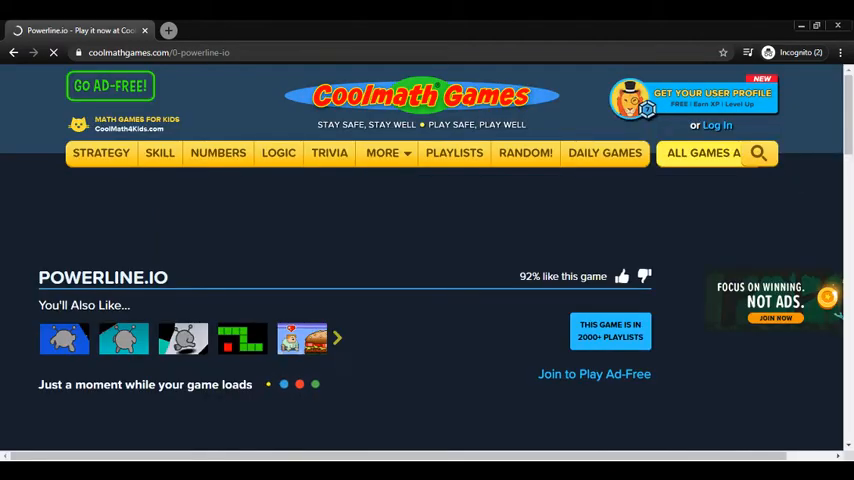
- Play a round of Powerline.io until it ends
{"action": "scroll", "scroll_direction": "down", "scroll_amount": 3}
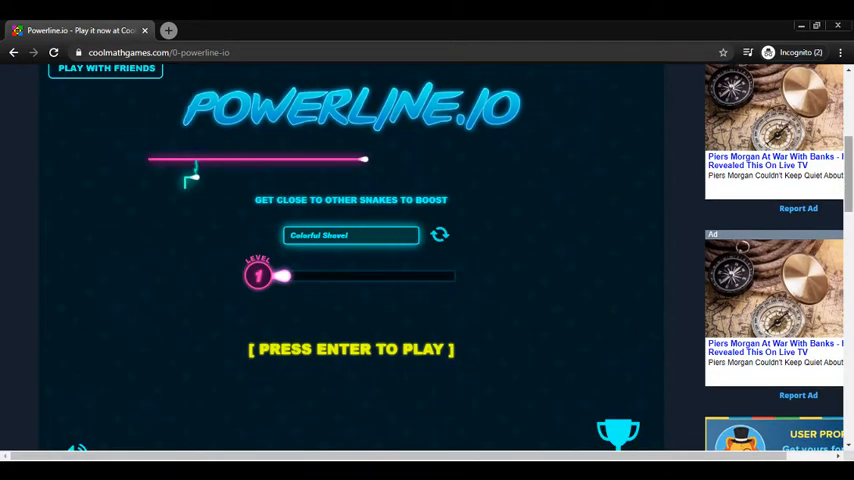
{"action": "scroll", "scroll_direction": "down", "scroll_amount": 3}
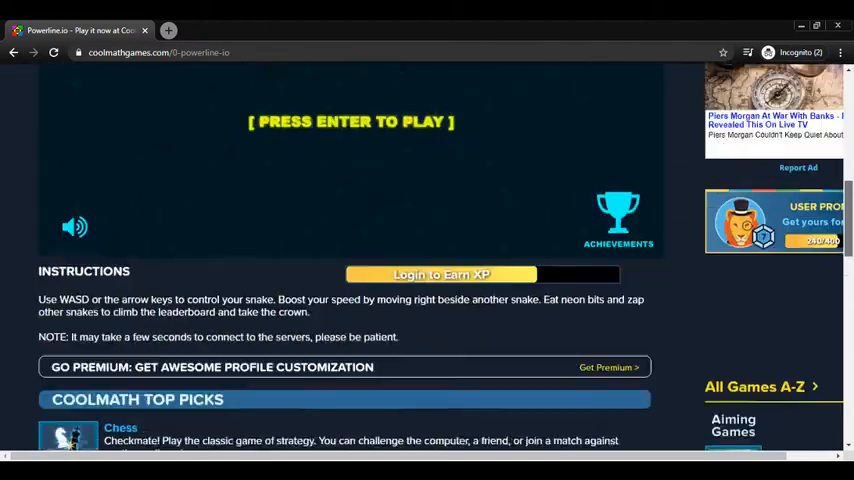
{"action": "scroll", "scroll_direction": "up", "scroll_amount": 3}
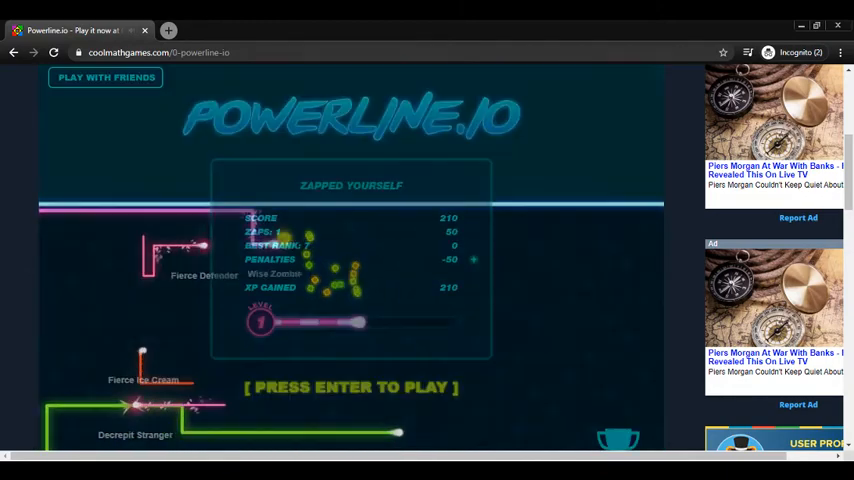
- Return to the Coolmath Games home page and open Hangman from the top ten
{"action": "left_click", "coordinate": [12, 52]}
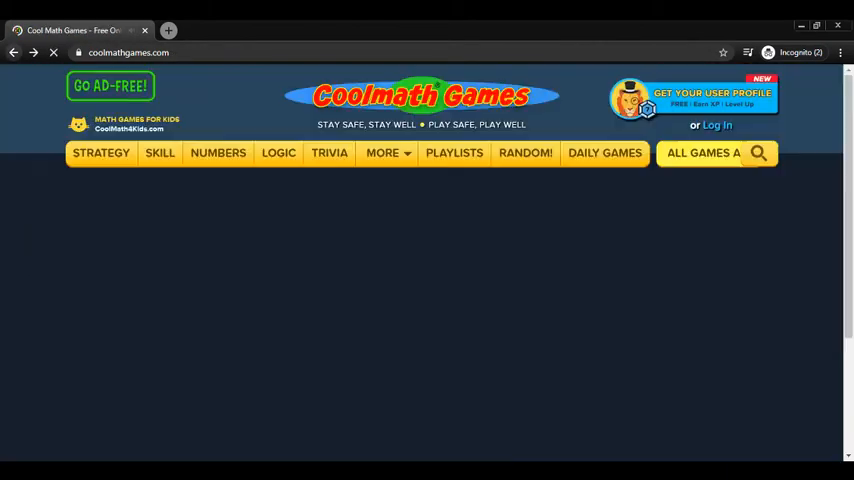
{"action": "scroll", "scroll_direction": "down", "scroll_amount": 3}
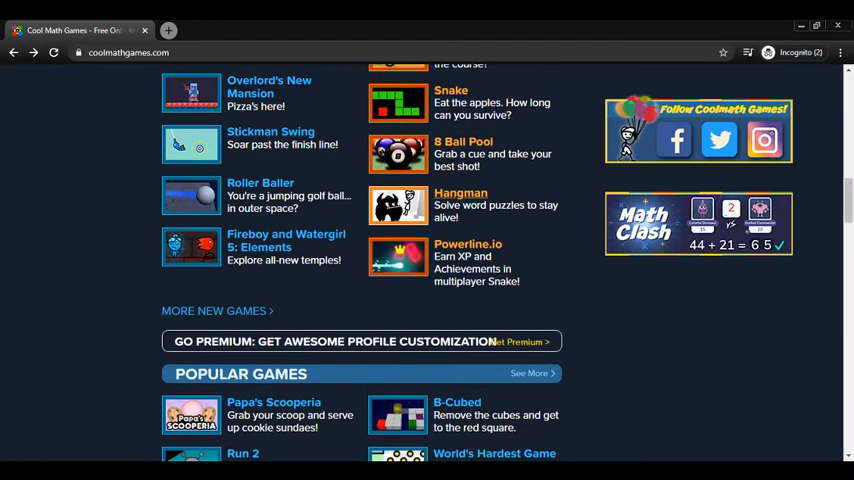
{"action": "left_click", "coordinate": [460, 192]}
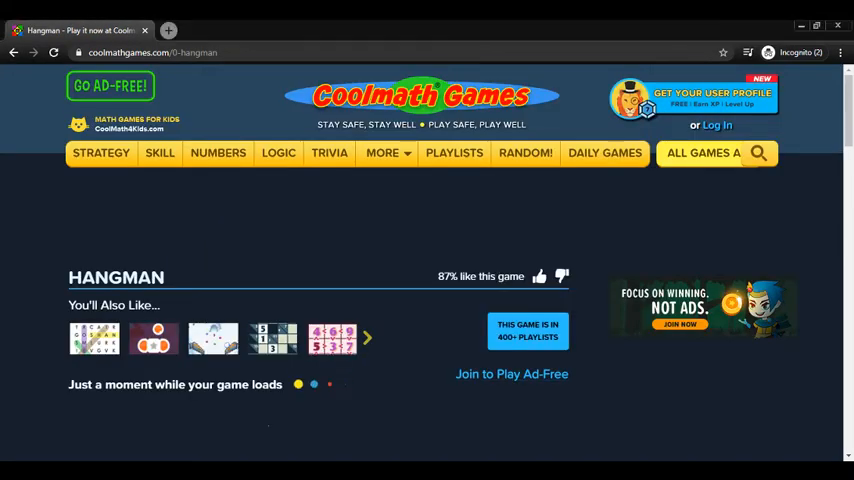
- Start a new Hangman puzzle on Easy difficulty in the Oxymorons category
{"action": "scroll", "scroll_direction": "down", "scroll_amount": 3}
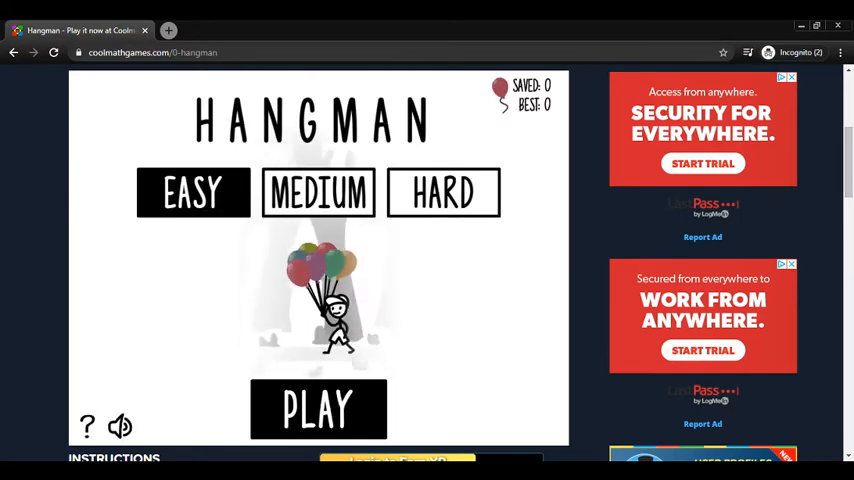
{"action": "left_click", "coordinate": [318, 408]}
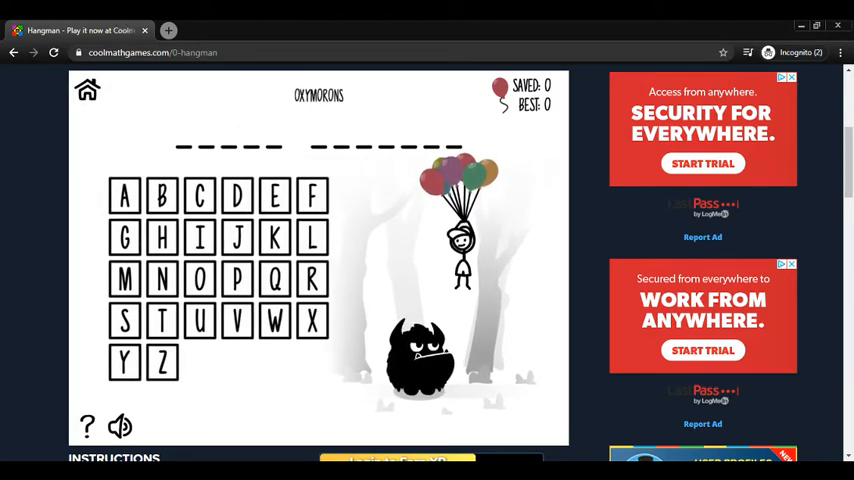
- Guess the letters M, N, I, S and G, with one wrong guess along the way
{"action": "left_click", "coordinate": [124, 280]}
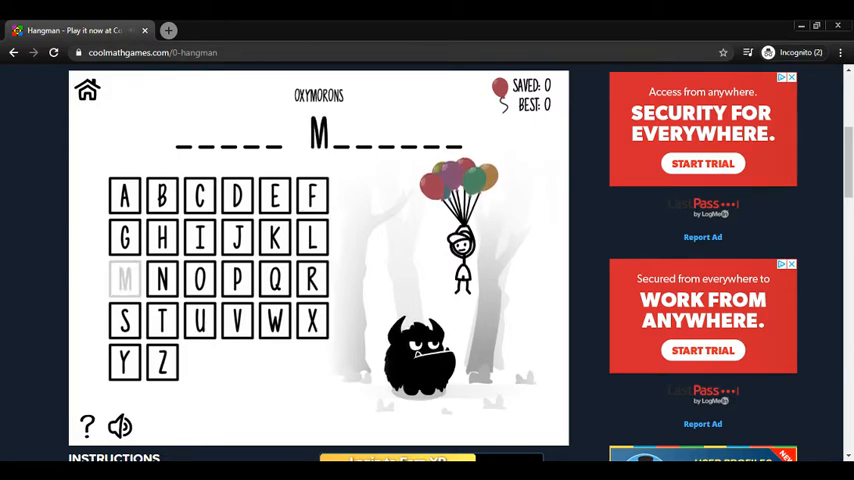
{"action": "left_click", "coordinate": [124, 362]}
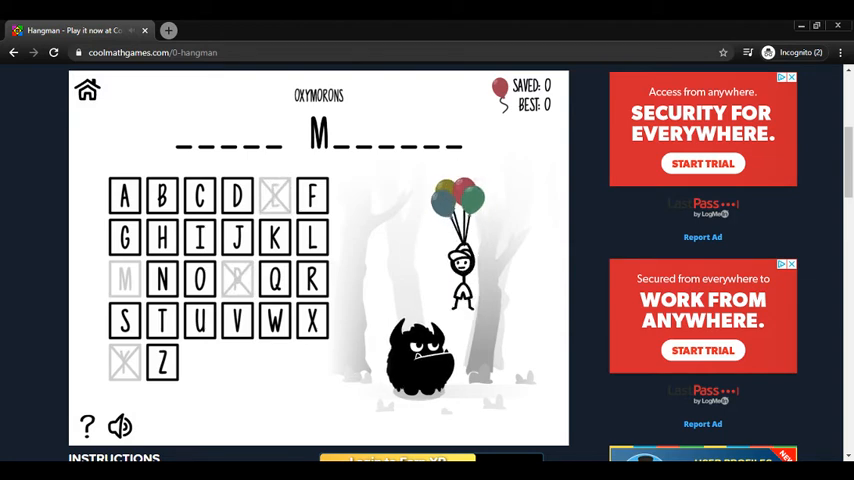
{"action": "left_click", "coordinate": [160, 280]}
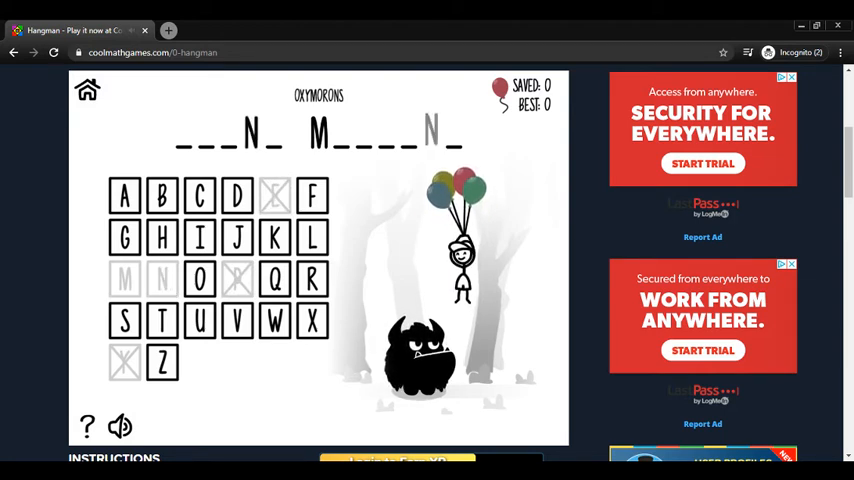
{"action": "left_click", "coordinate": [200, 236]}
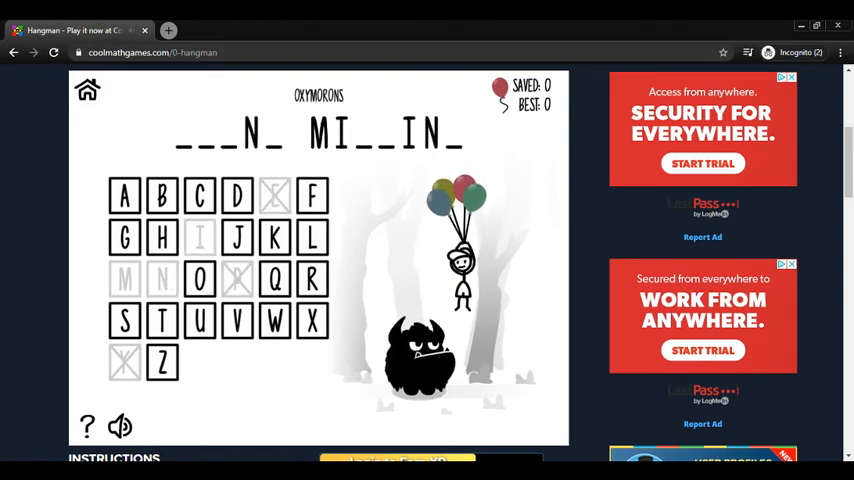
{"action": "left_click", "coordinate": [124, 320]}
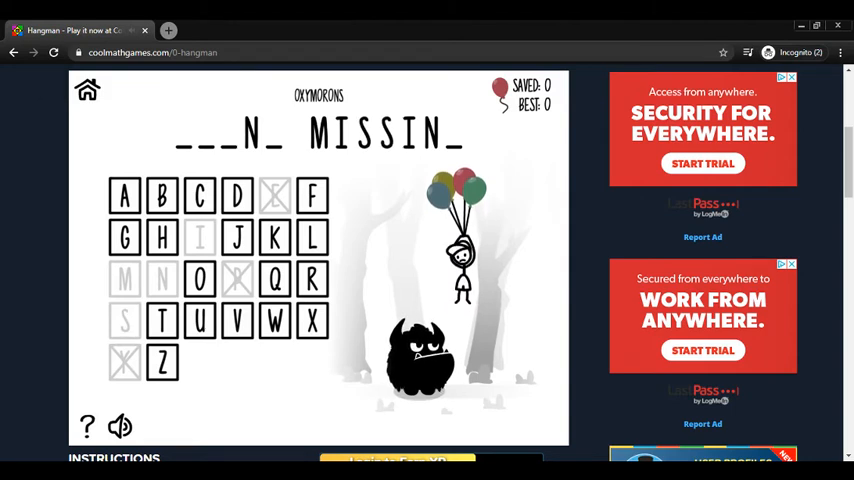
{"action": "left_click", "coordinate": [124, 236]}
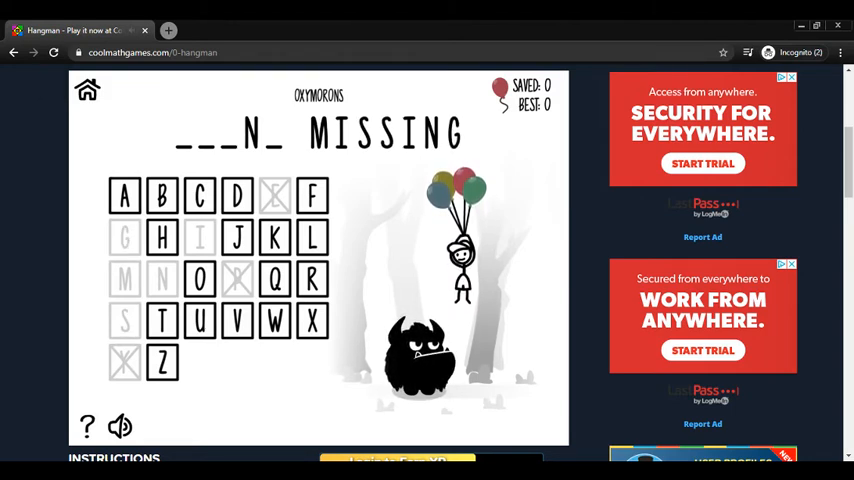
- Guess O, U, B, D and F to complete the phrase FOUND MISSING
{"action": "left_click", "coordinate": [198, 278]}
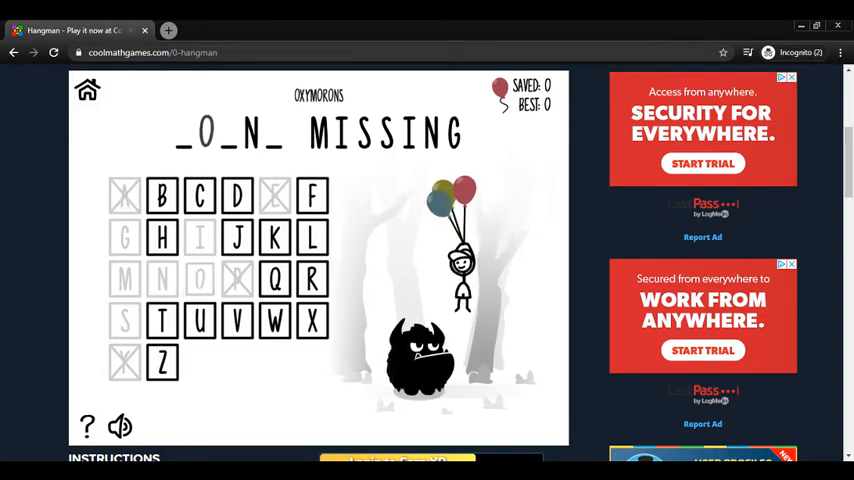
{"action": "left_click", "coordinate": [198, 320]}
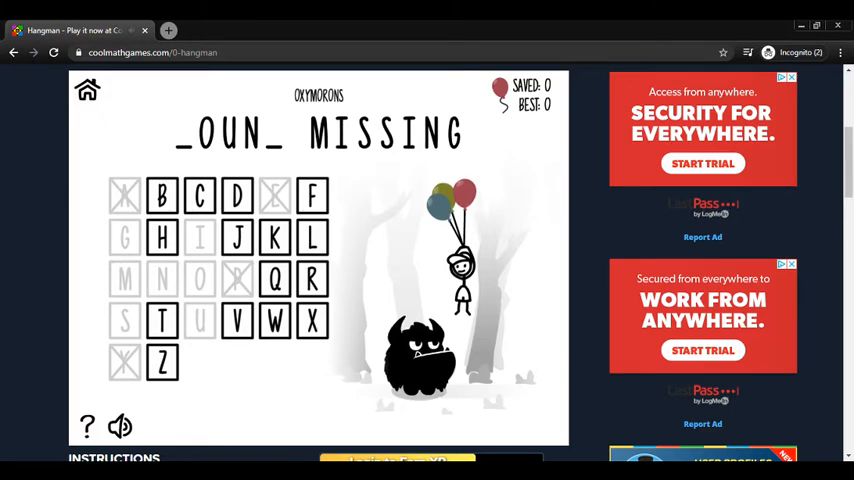
{"action": "left_click", "coordinate": [160, 196]}
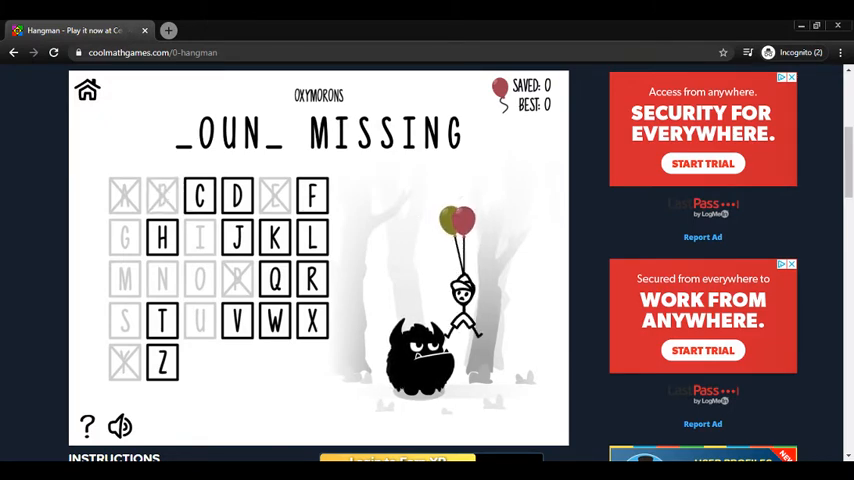
{"action": "left_click", "coordinate": [200, 196]}
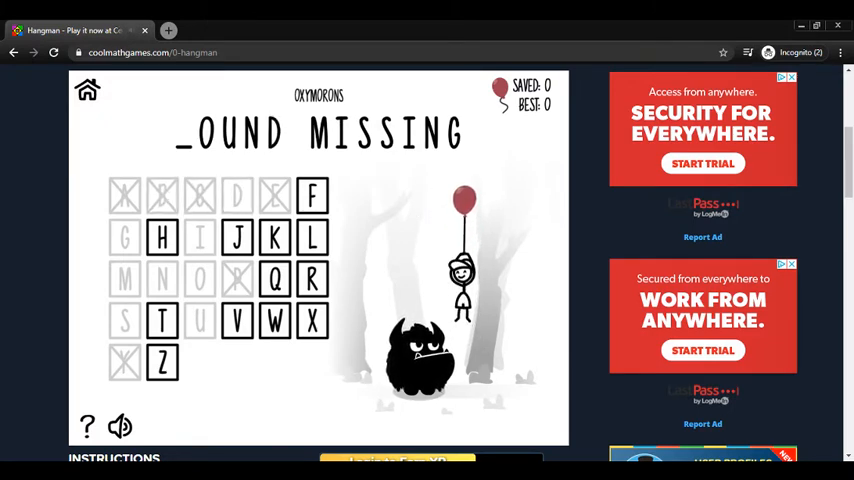
{"action": "left_click", "coordinate": [312, 196]}
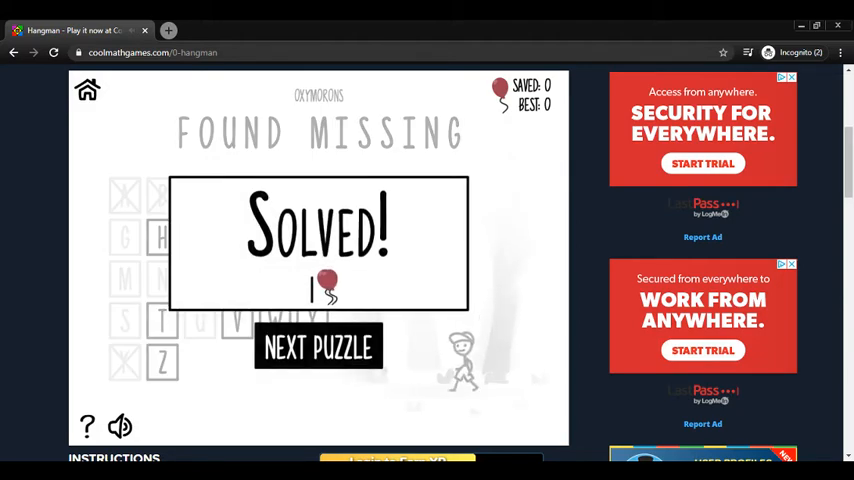
- Move on to the next Hangman puzzle in Great Vocab Words
{"action": "left_click", "coordinate": [318, 348]}
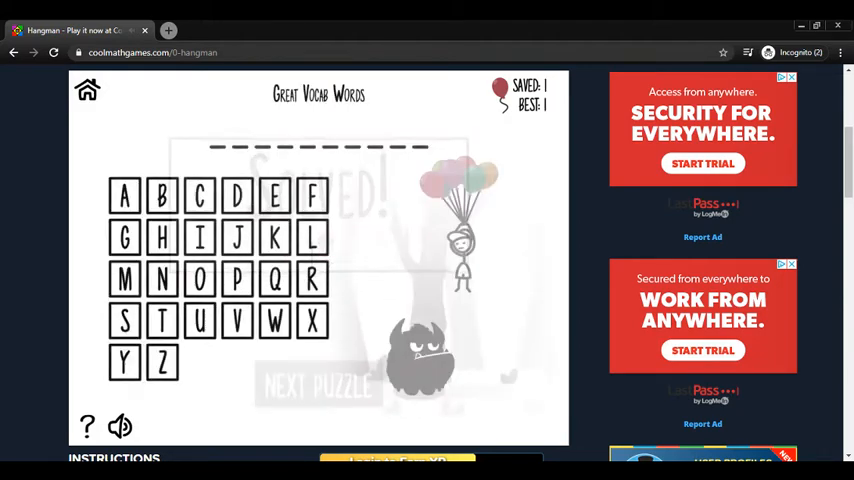
{"action": "left_click", "coordinate": [318, 386]}
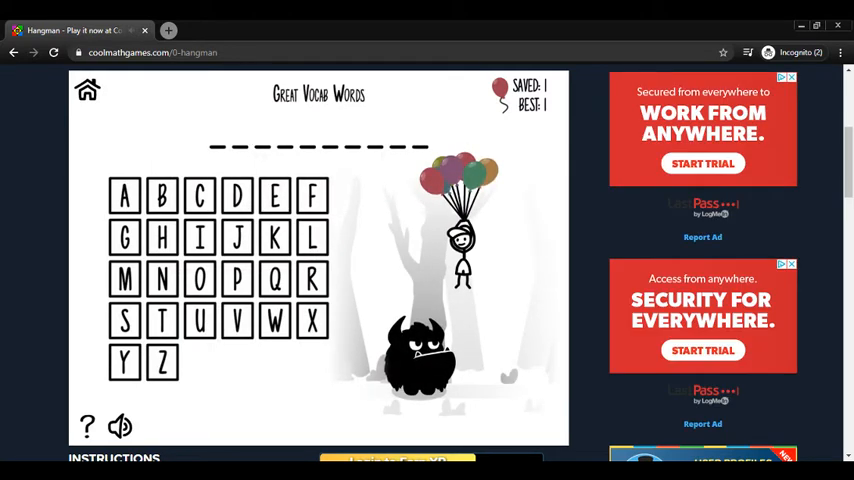
- Guess letters until the word is revealed as _ICEN_IOUS
{"action": "left_click", "coordinate": [124, 196]}
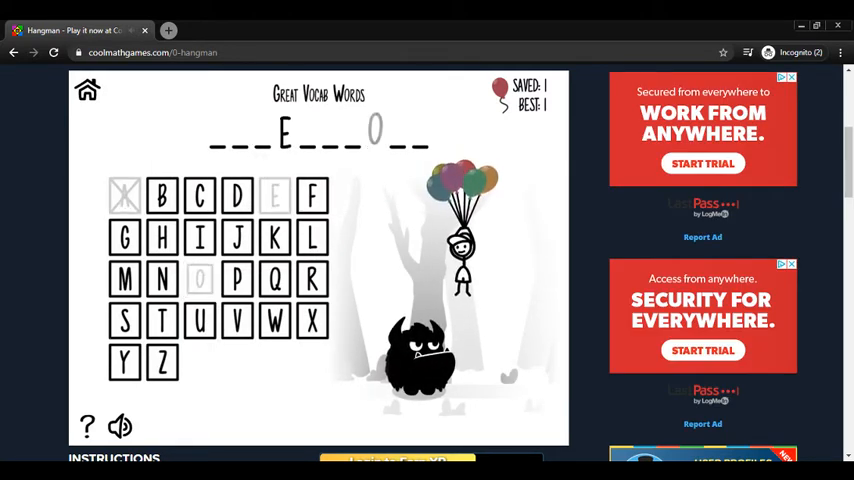
{"action": "left_click", "coordinate": [200, 320]}
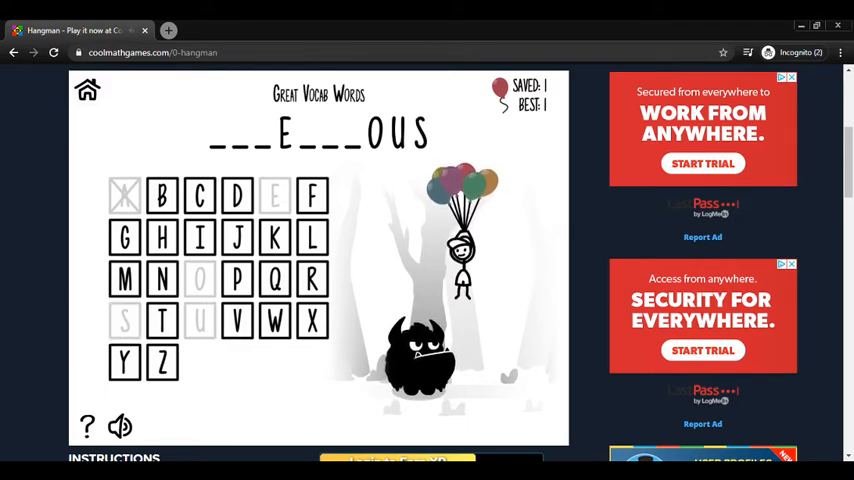
{"action": "left_click", "coordinate": [312, 196]}
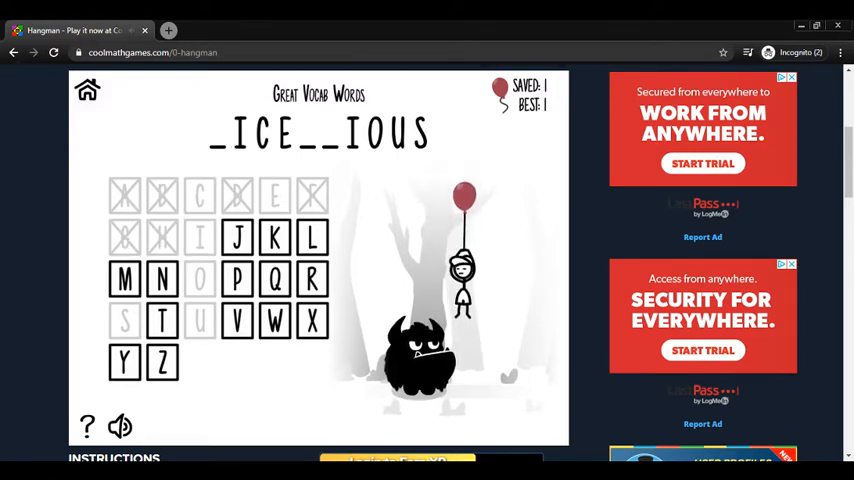
{"action": "left_click", "coordinate": [160, 280]}
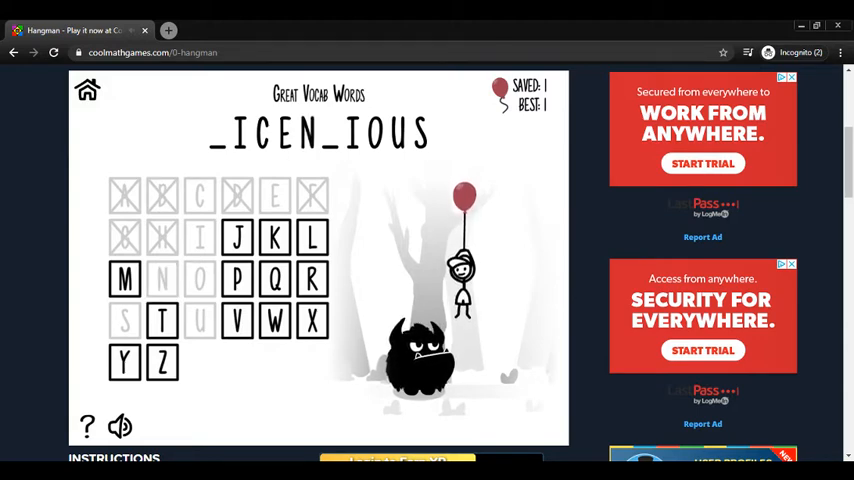
{"action": "left_click", "coordinate": [160, 320]}
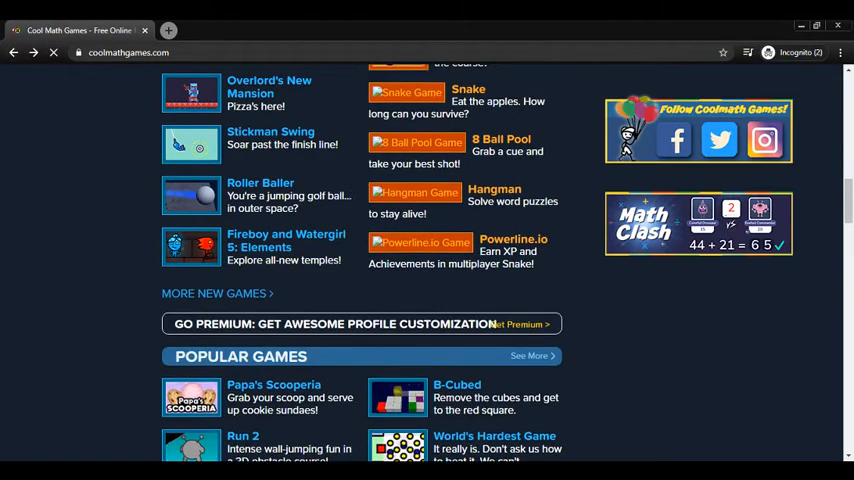
- Open 8 Ball Pool from the top-ten list and start a match with the racked table
{"action": "left_click", "coordinate": [416, 144]}
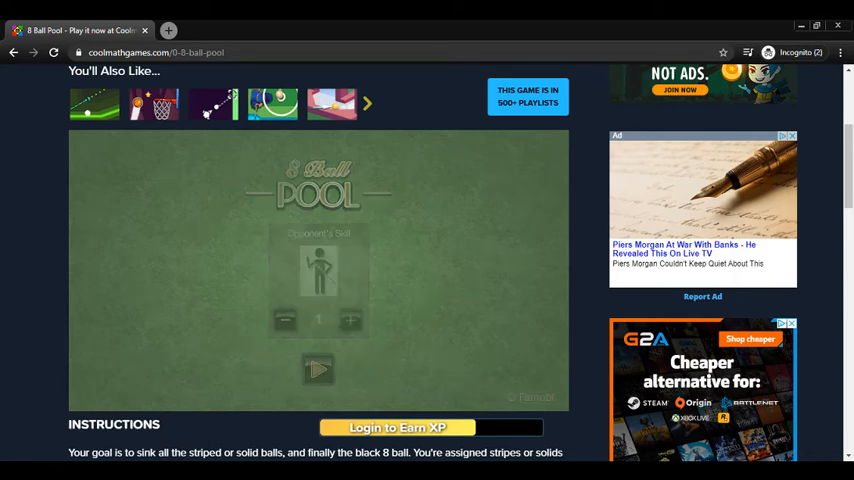
{"action": "left_click", "coordinate": [318, 370]}
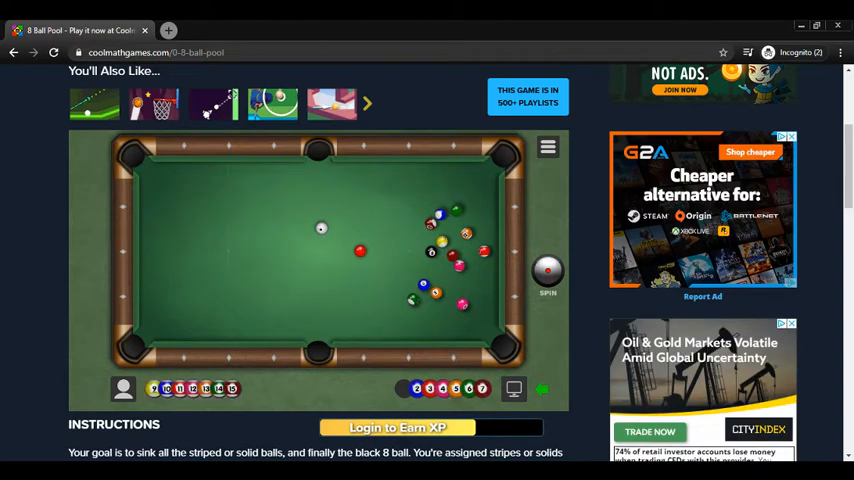
{"action": "mouse_move", "coordinate": [200, 380]}
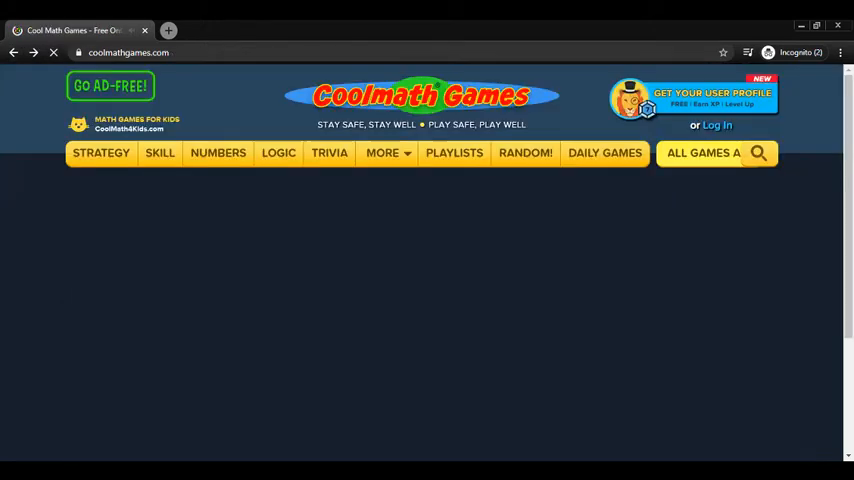
- Open the Snake game page from the home page list
{"action": "scroll", "scroll_direction": "down", "scroll_amount": 3}
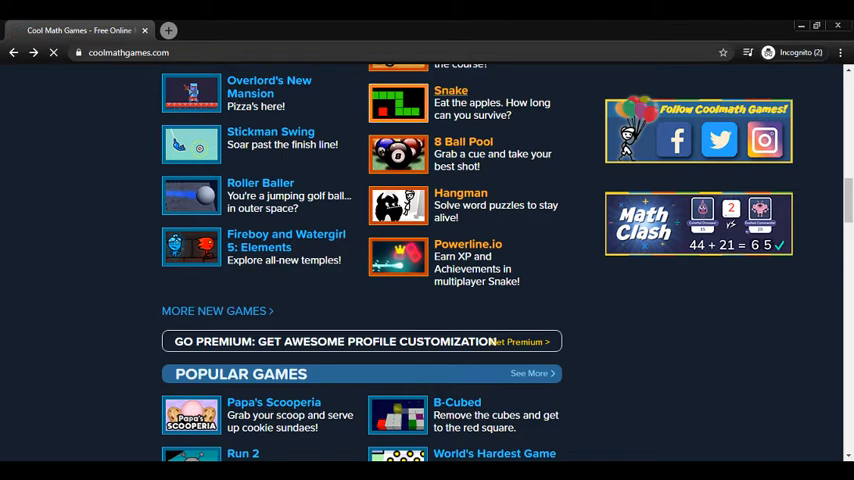
{"action": "left_click", "coordinate": [450, 90]}
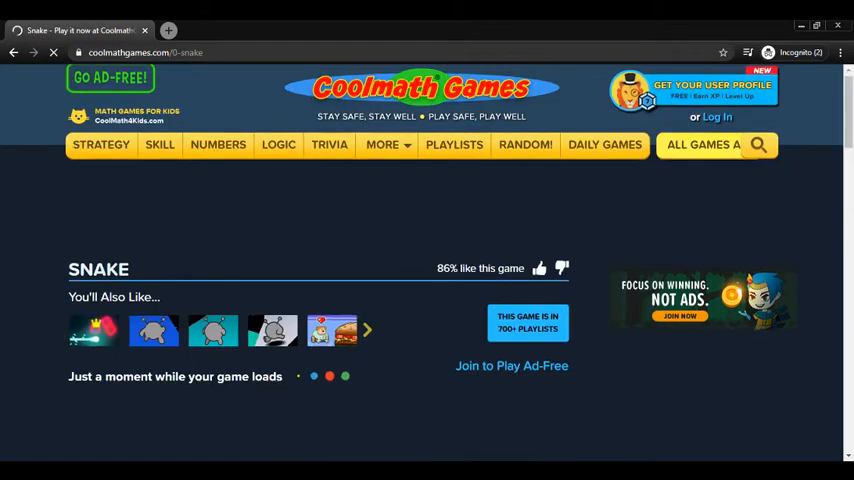
{"action": "scroll", "scroll_direction": "down", "scroll_amount": 3}
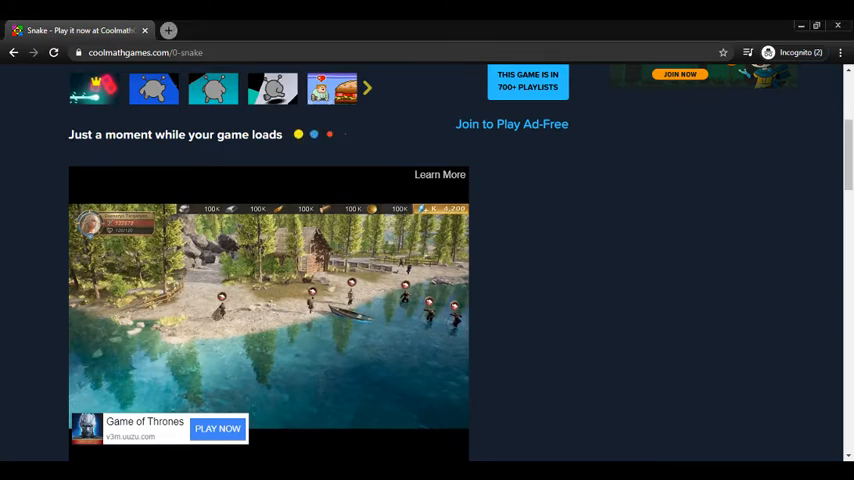
{"action": "scroll", "scroll_direction": "down", "scroll_amount": 3}
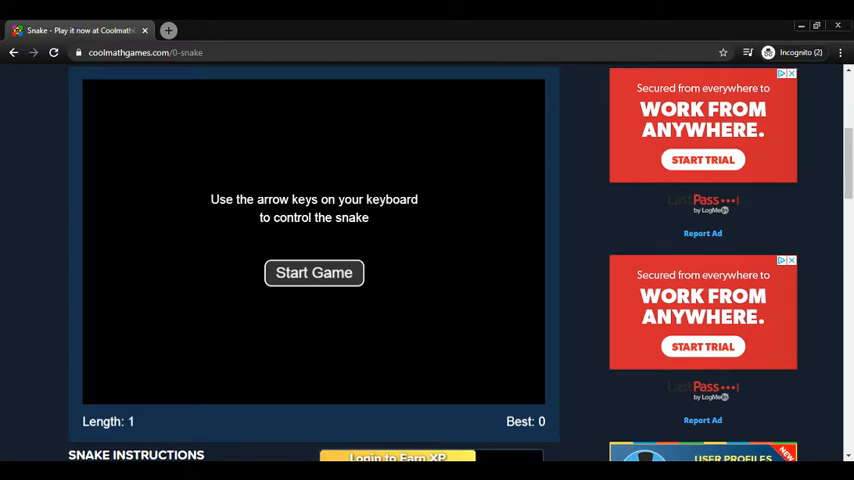
- Start a Snake round and steer upward to eat apples, growing to length 5
{"action": "left_click", "coordinate": [314, 272]}
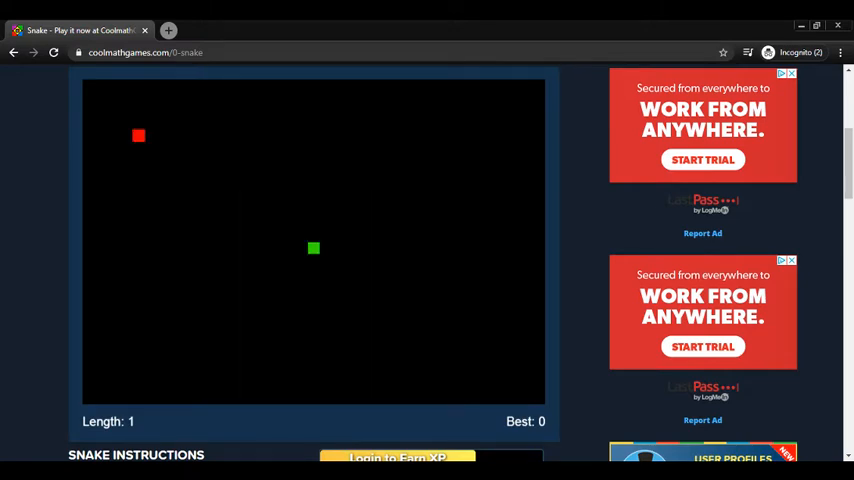
{"action": "key", "text": "Up"}
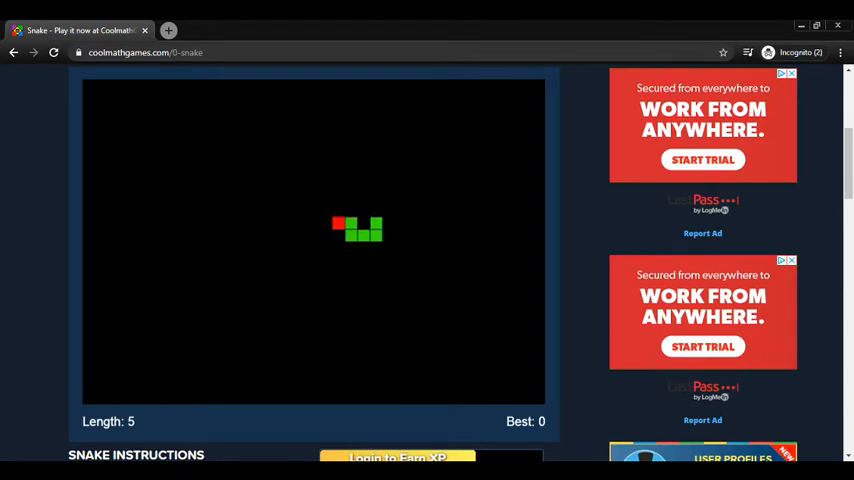
{"action": "key", "text": "Up"}
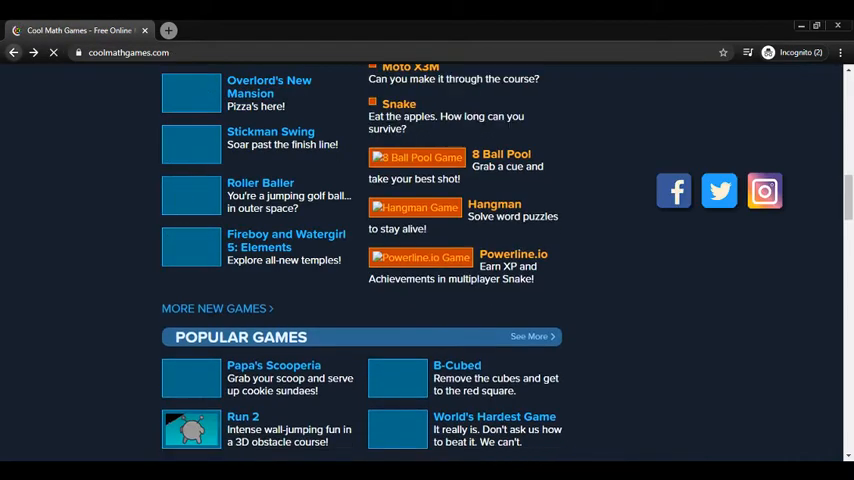
- Open the Moto X3M game page and wait for it to load
{"action": "scroll", "scroll_direction": "up", "scroll_amount": 3}
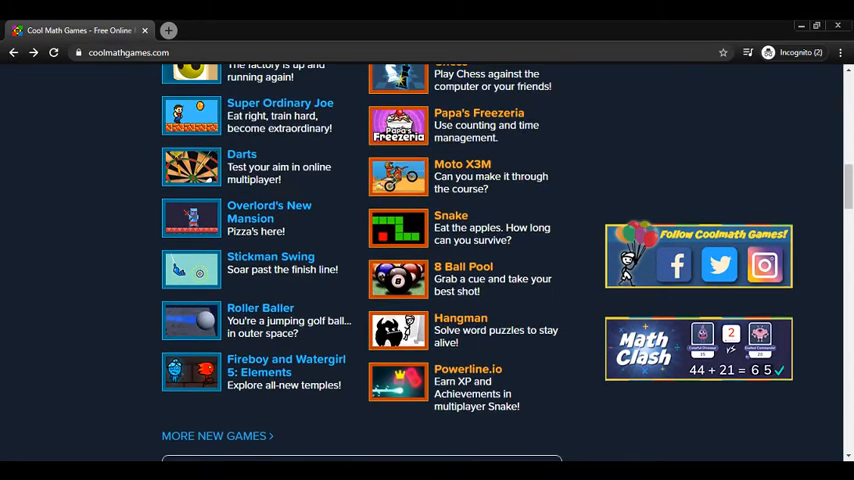
{"action": "left_click", "coordinate": [464, 164]}
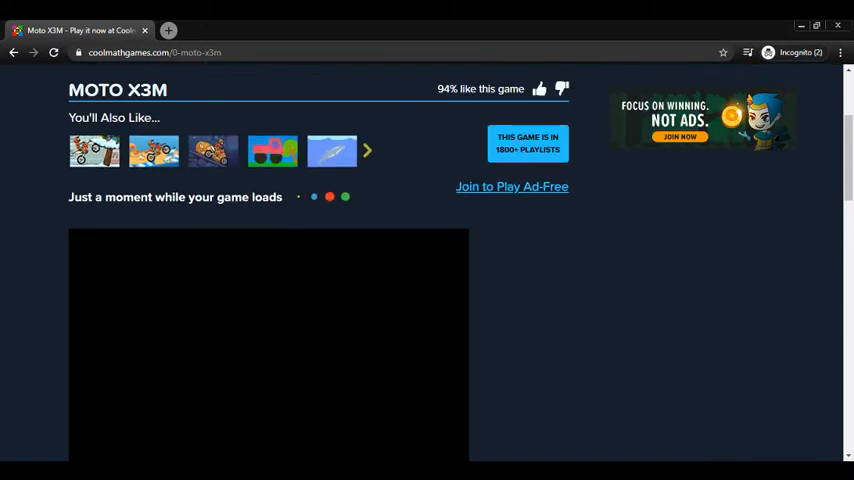
{"action": "scroll", "scroll_direction": "down", "scroll_amount": 3}
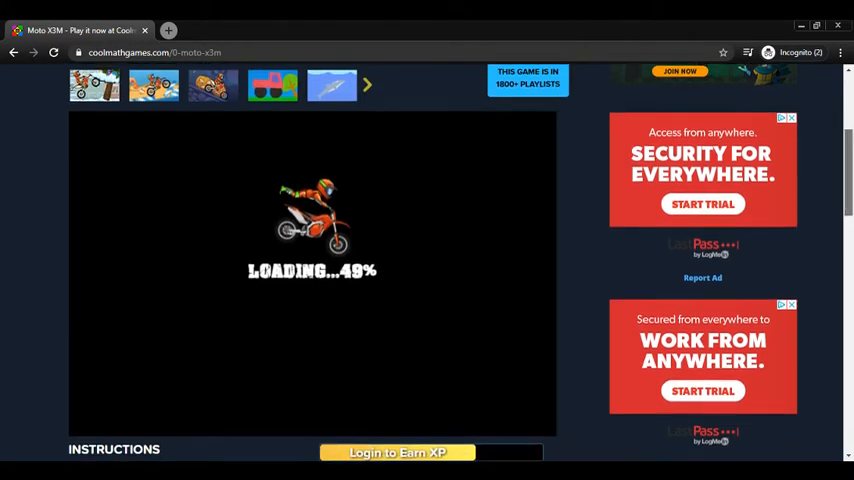
{"action": "scroll", "scroll_direction": "down", "scroll_amount": 3}
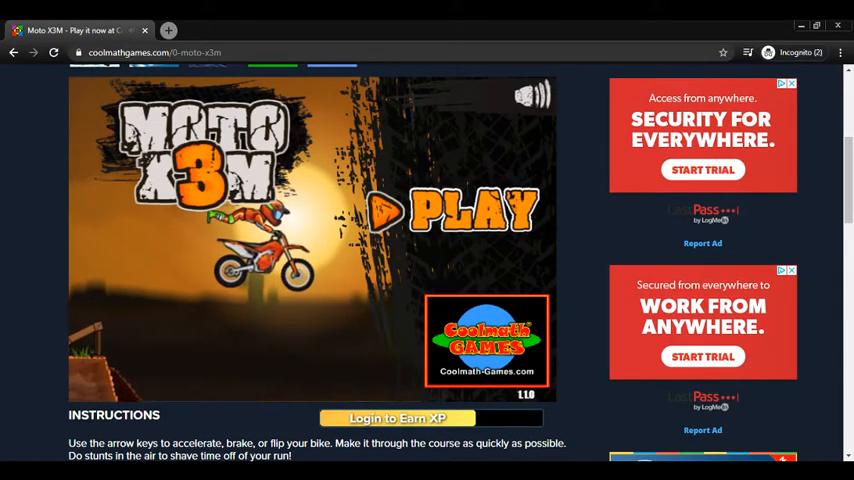
- Ride the first Moto X3M course briefly, then return to the home page
{"action": "left_click", "coordinate": [454, 210]}
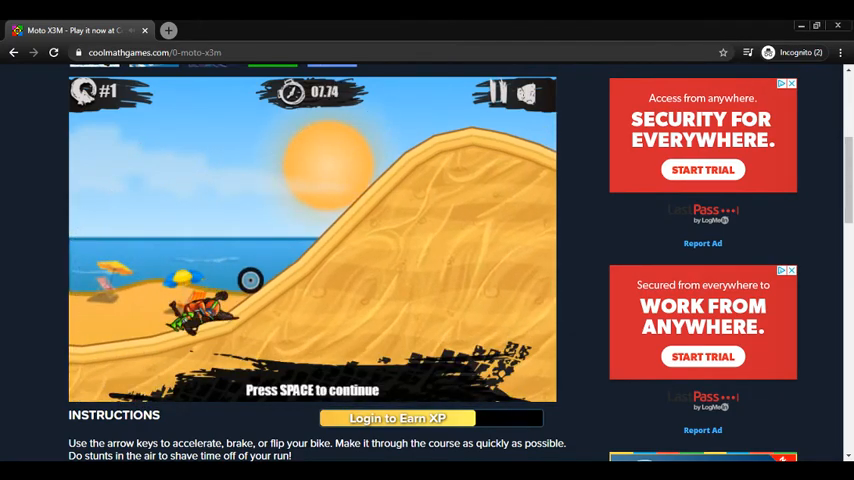
{"action": "key", "text": "space"}
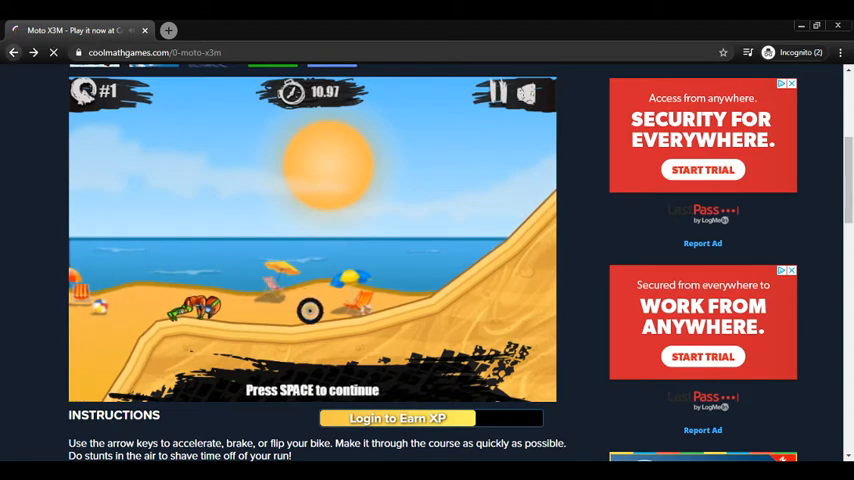
{"action": "left_click", "coordinate": [12, 52]}
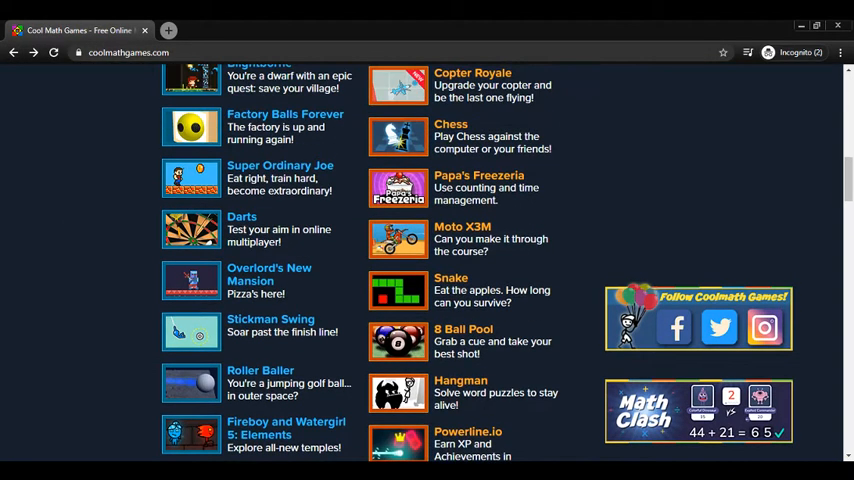
- Open Chess from the game list and start a new game against the computer
{"action": "scroll", "scroll_direction": "up", "scroll_amount": 3}
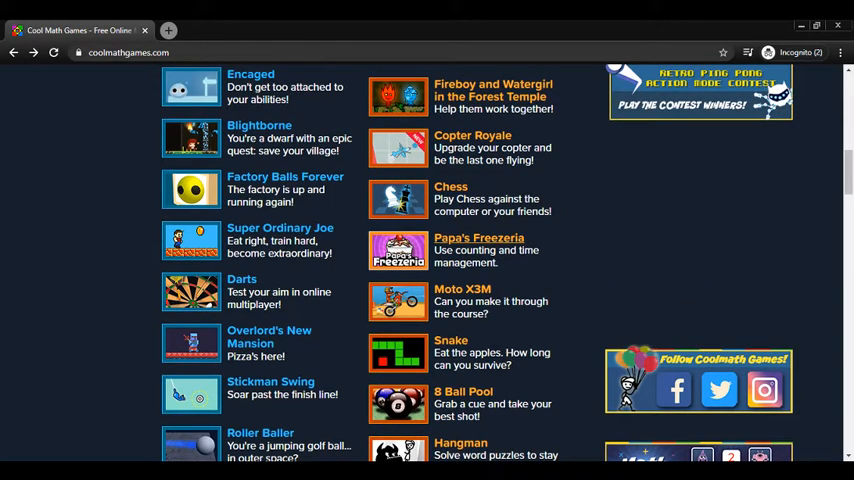
{"action": "left_click", "coordinate": [478, 236]}
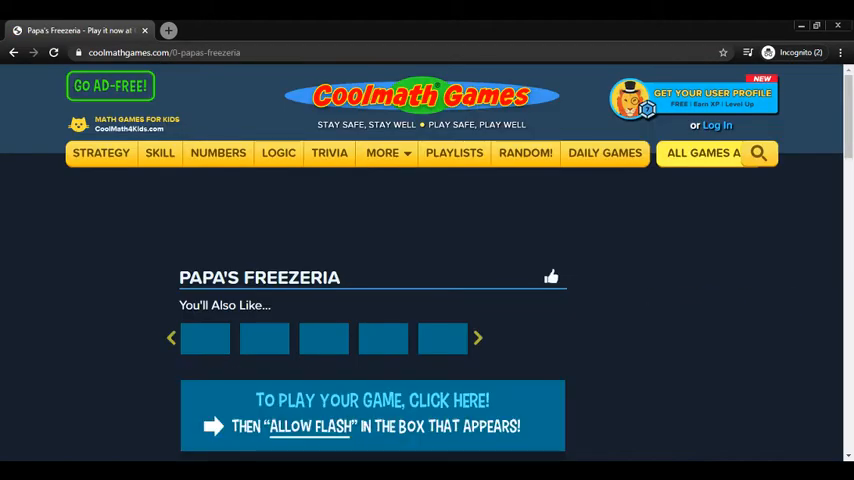
{"action": "scroll", "scroll_direction": "down", "scroll_amount": 3}
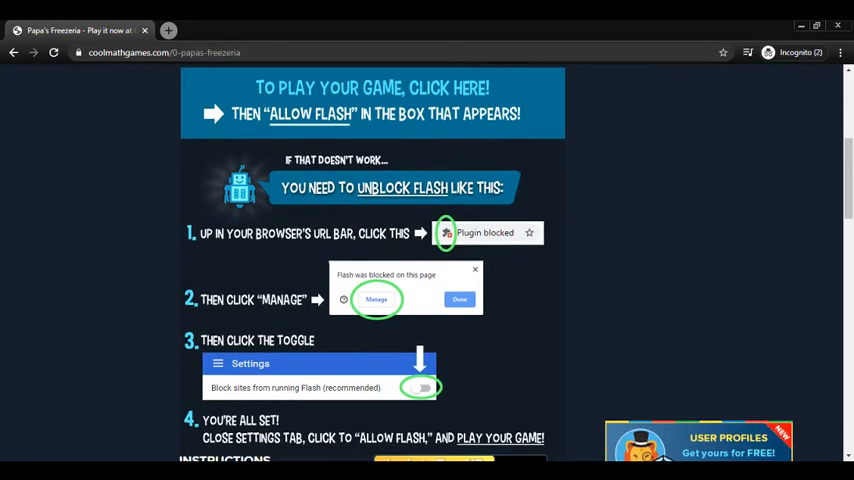
{"action": "scroll", "scroll_direction": "down", "scroll_amount": 3}
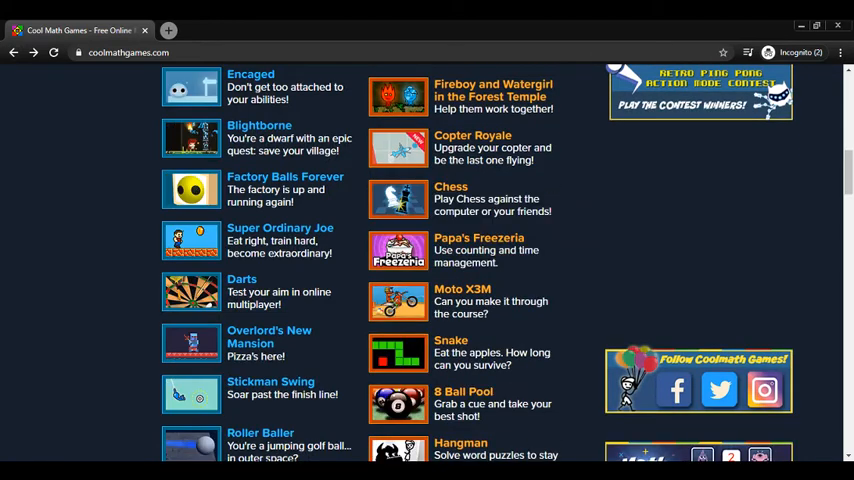
{"action": "left_click", "coordinate": [450, 188]}
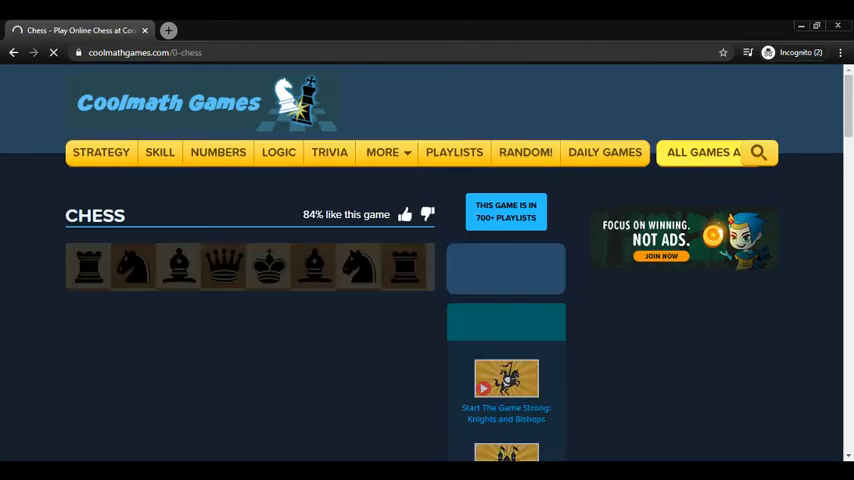
{"action": "scroll", "scroll_direction": "down", "scroll_amount": 3}
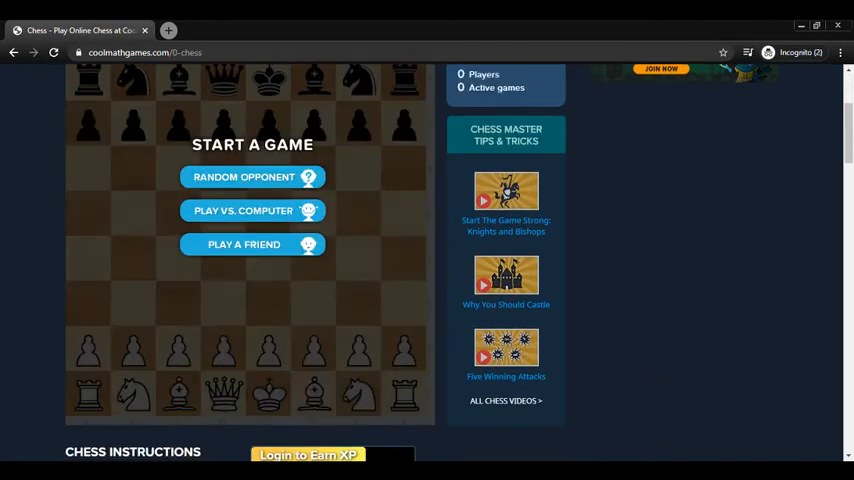
{"action": "left_click", "coordinate": [242, 210]}
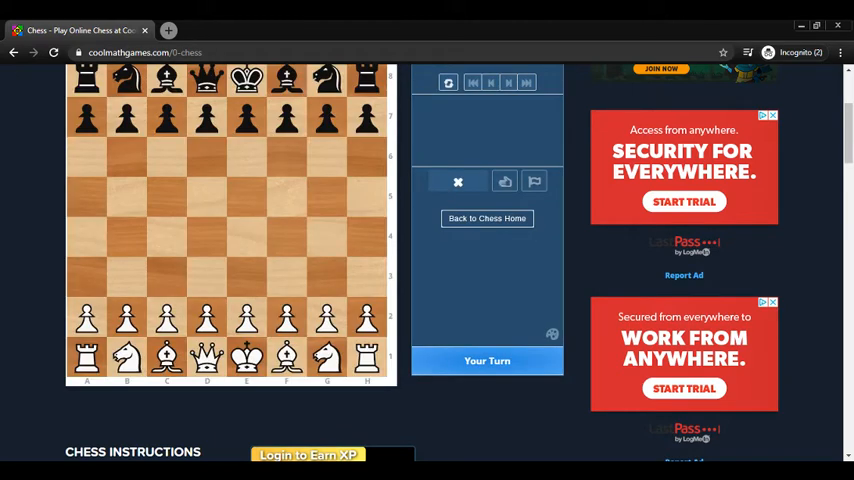
- Make several moves on the chess board against the computer
{"action": "scroll", "scroll_direction": "up", "scroll_amount": 3}
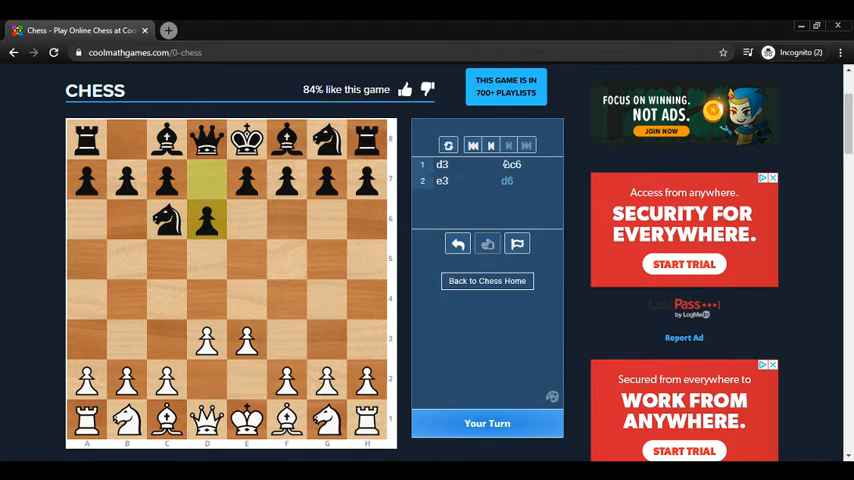
{"action": "left_click", "coordinate": [166, 420]}
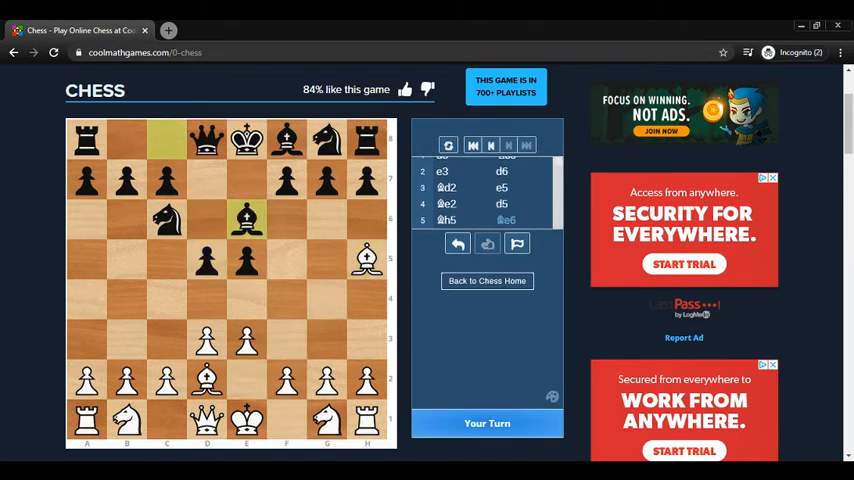
{"action": "left_click", "coordinate": [364, 260]}
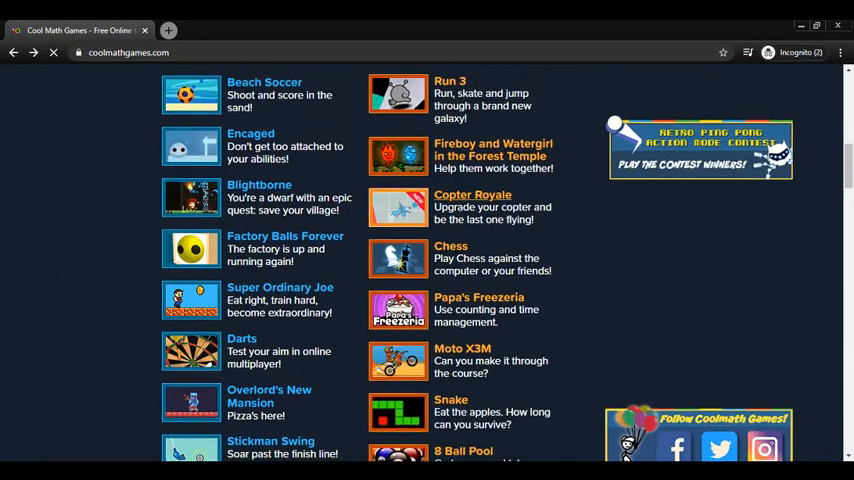
- Open the Copter Royale game page and let it load
{"action": "left_click", "coordinate": [472, 194]}
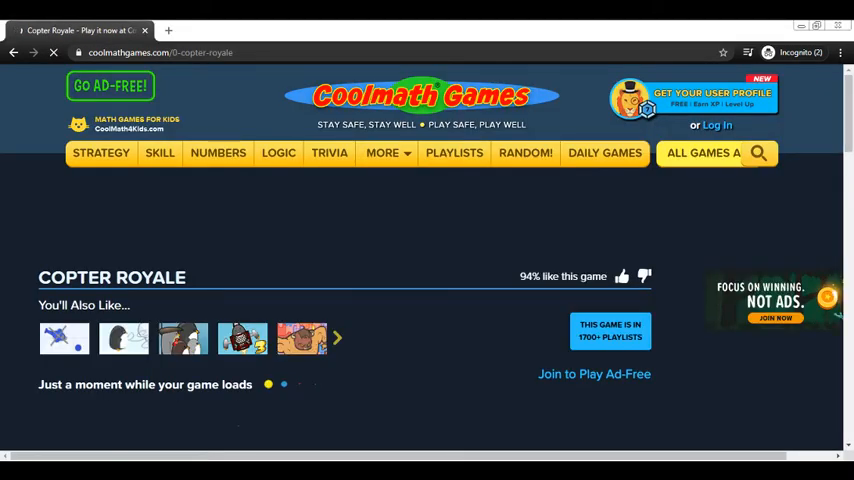
{"action": "scroll", "scroll_direction": "down", "scroll_amount": 3}
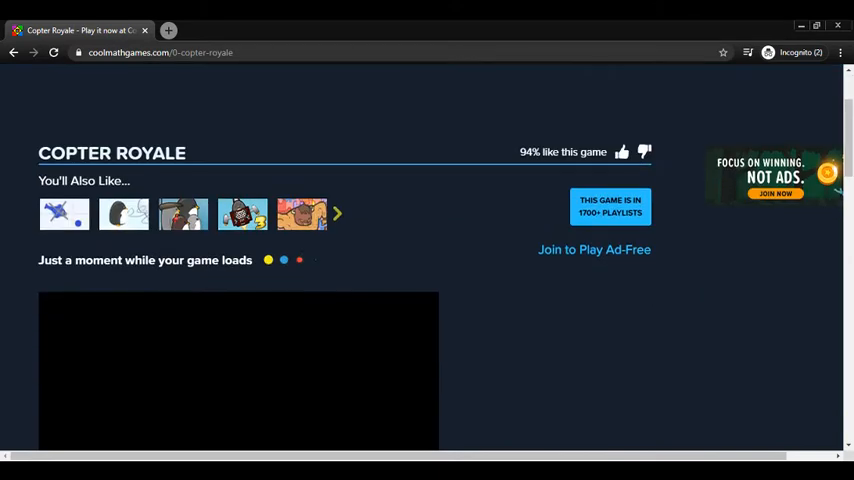
{"action": "scroll", "scroll_direction": "down", "scroll_amount": 3}
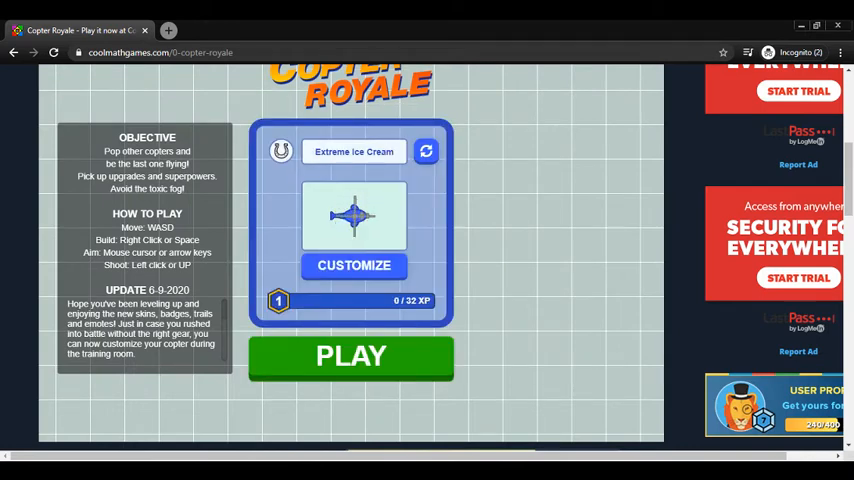
- Reroll the copter name several times, settle on Joyful Jackhammer, and start a match
{"action": "left_click", "coordinate": [426, 152]}
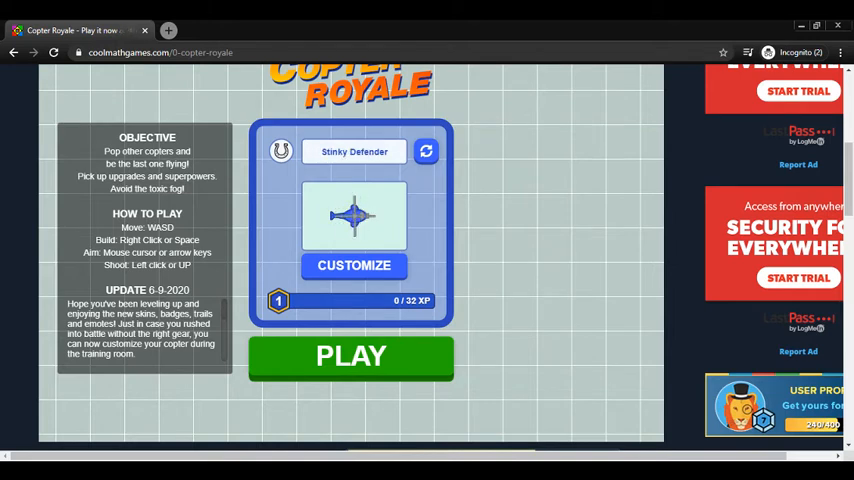
{"action": "left_click", "coordinate": [354, 264]}
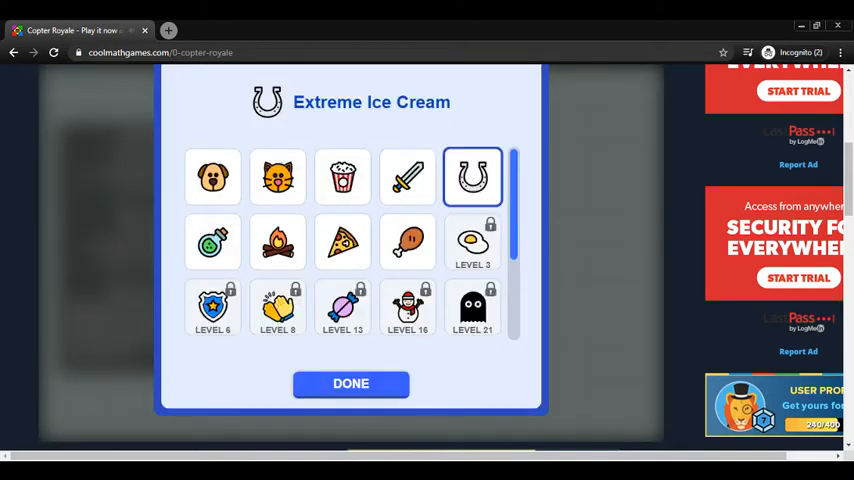
{"action": "left_click", "coordinate": [352, 384]}
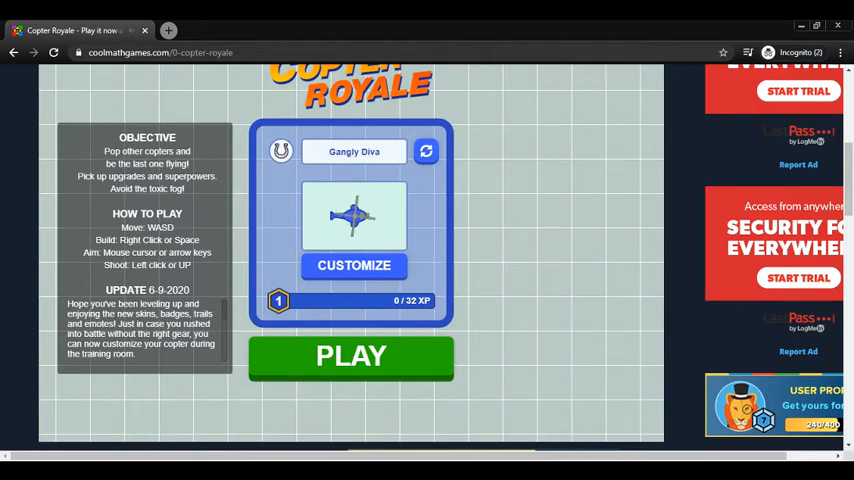
{"action": "left_click", "coordinate": [426, 152]}
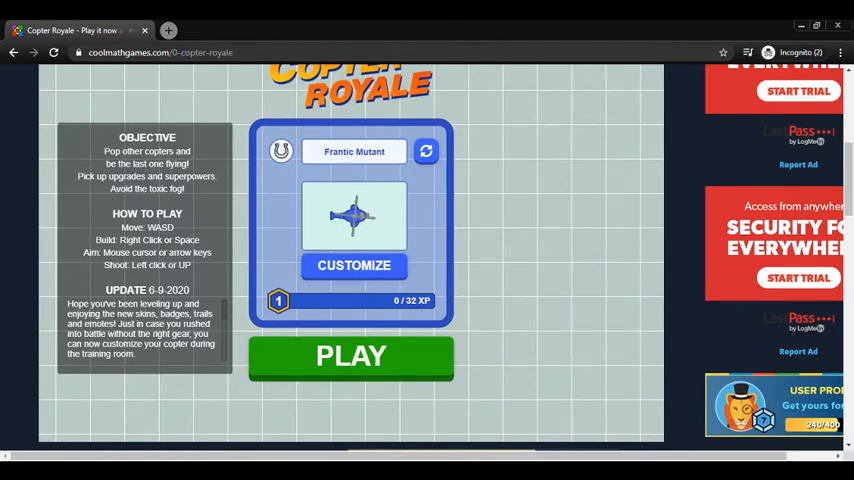
{"action": "left_click", "coordinate": [424, 152]}
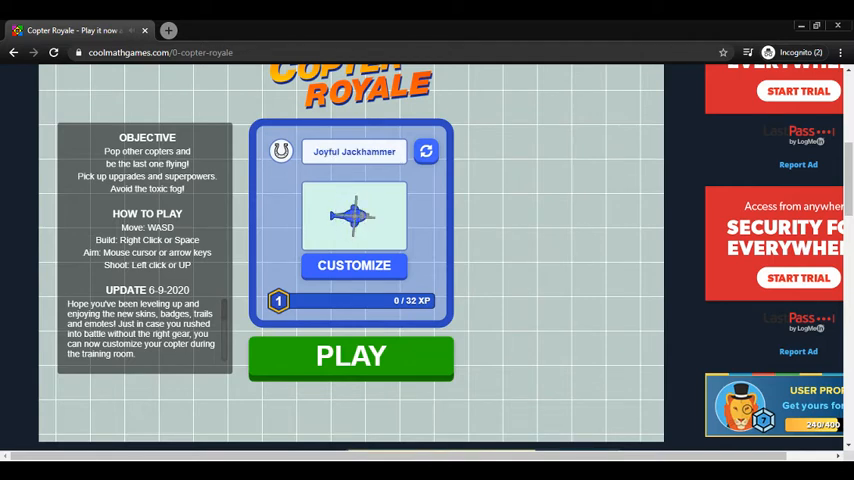
{"action": "left_click", "coordinate": [350, 356]}
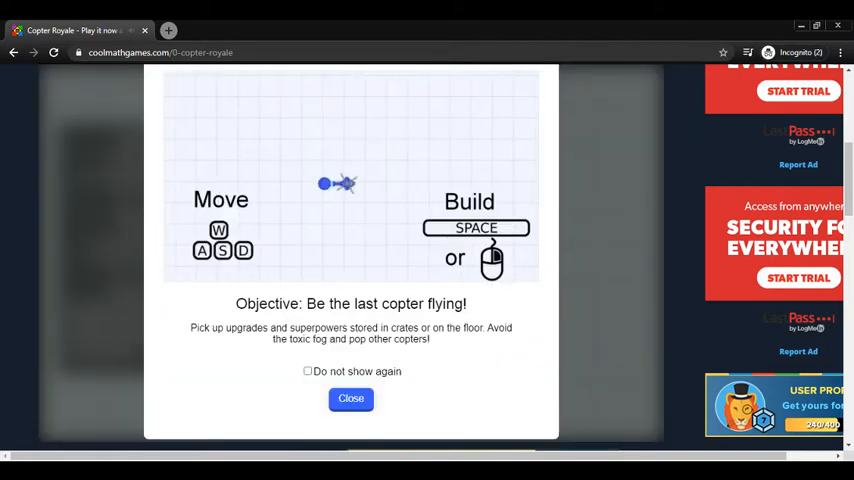
- Dismiss Copter Royale's controls tutorial and play the match before leaving for the home page
{"action": "left_click", "coordinate": [350, 398]}
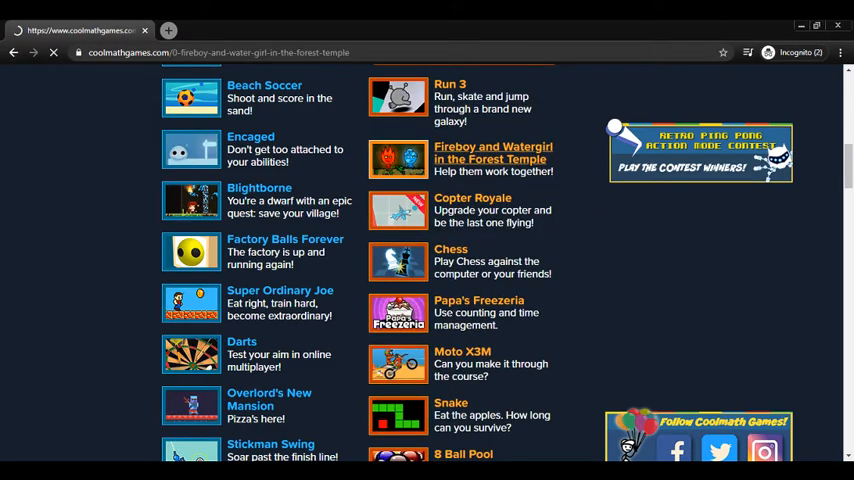
- Launch Fireboy and Watergirl in the Forest Temple, retry after Game Over, then leave for the games list
{"action": "left_click", "coordinate": [492, 158]}
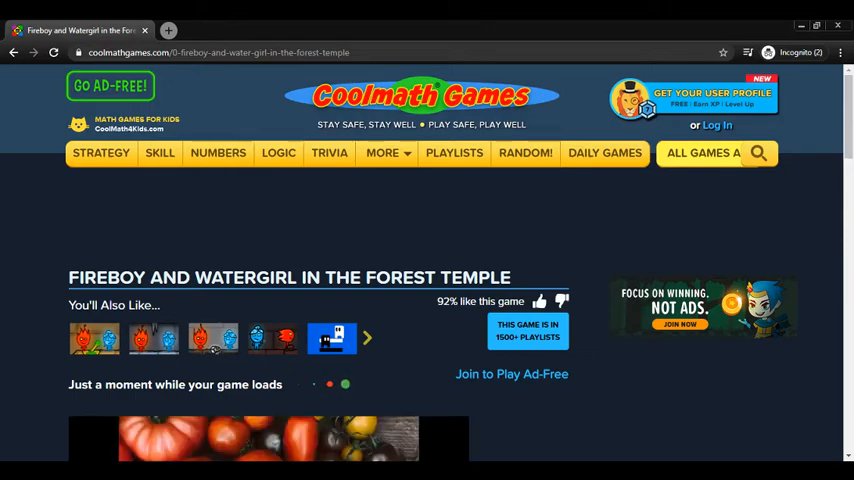
{"action": "scroll", "scroll_direction": "down", "scroll_amount": 3}
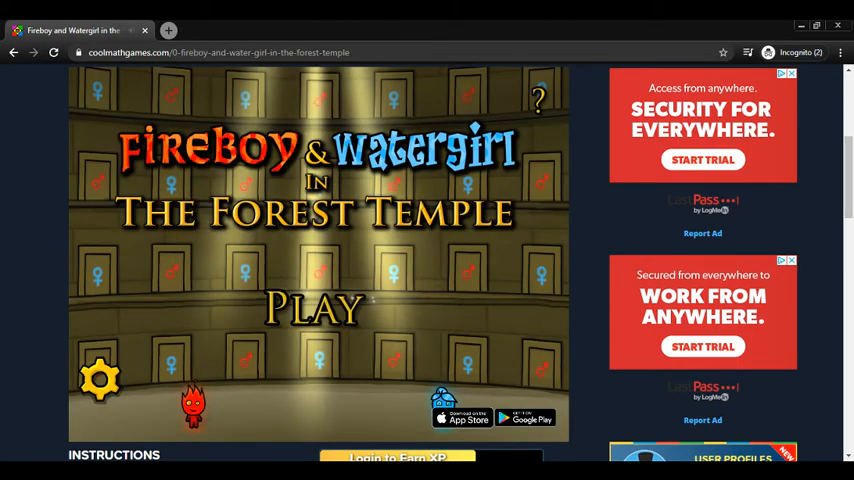
{"action": "left_click", "coordinate": [312, 310]}
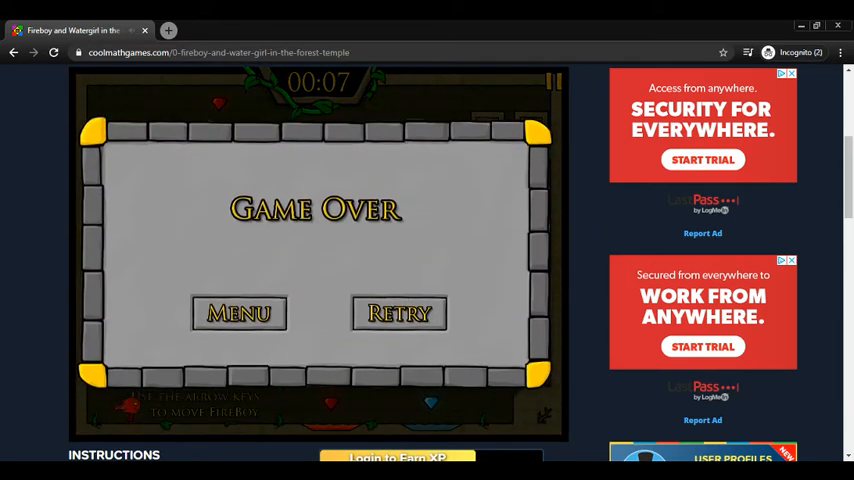
{"action": "left_click", "coordinate": [400, 312]}
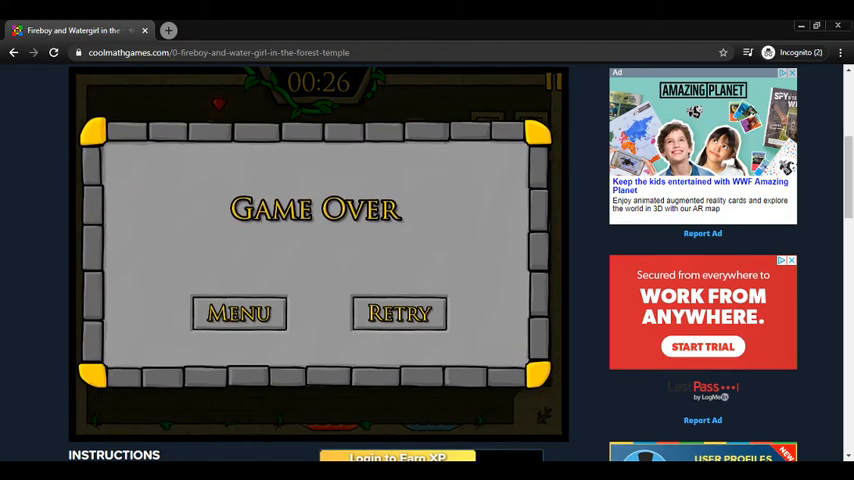
{"action": "left_click", "coordinate": [238, 312]}
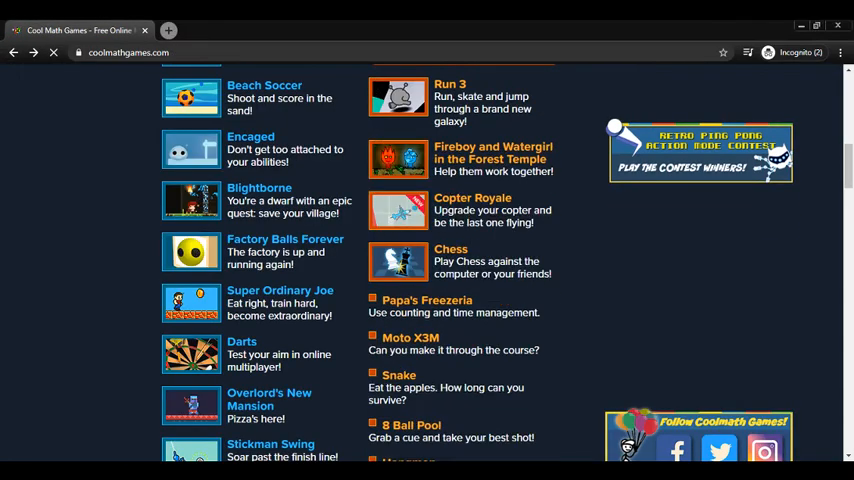
- Launch Run 3 from the list and wait through its pre-game video ad to the title screen
{"action": "left_click", "coordinate": [448, 84]}
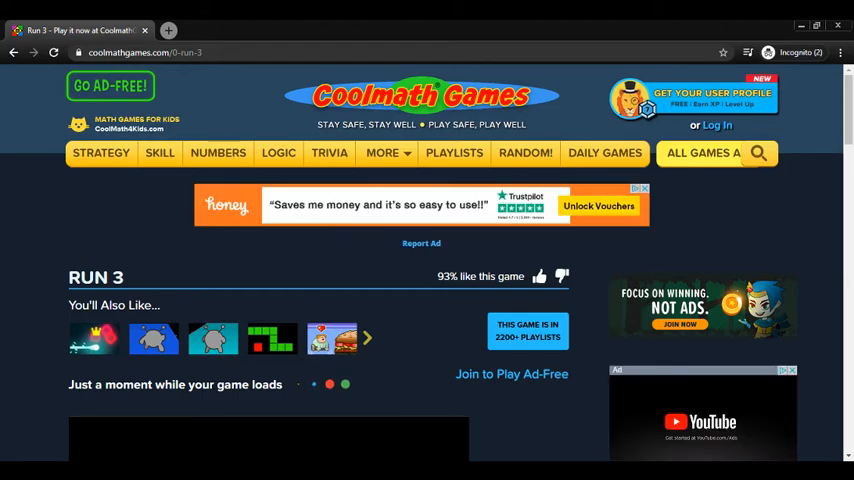
{"action": "scroll", "scroll_direction": "down", "scroll_amount": 3}
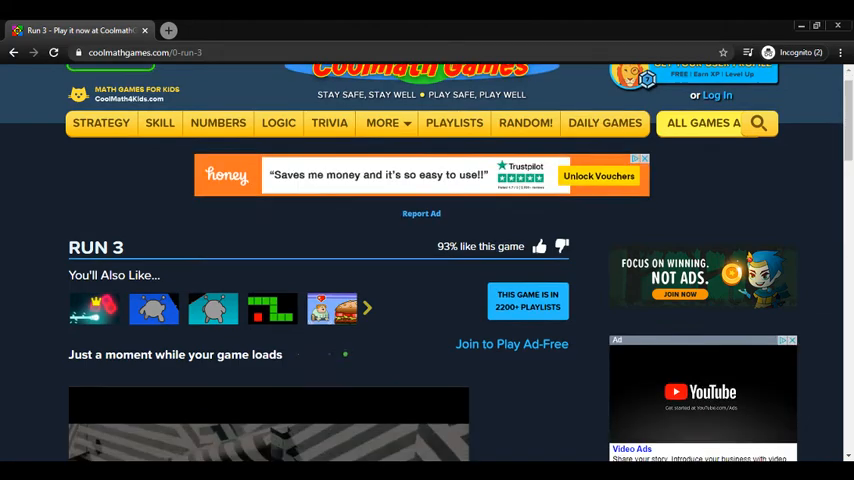
{"action": "scroll", "scroll_direction": "down", "scroll_amount": 3}
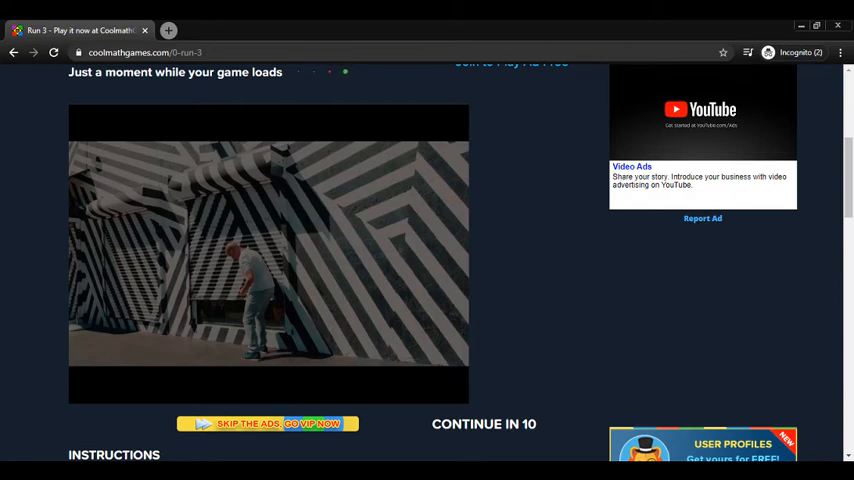
{"action": "scroll", "scroll_direction": "down", "scroll_amount": 3}
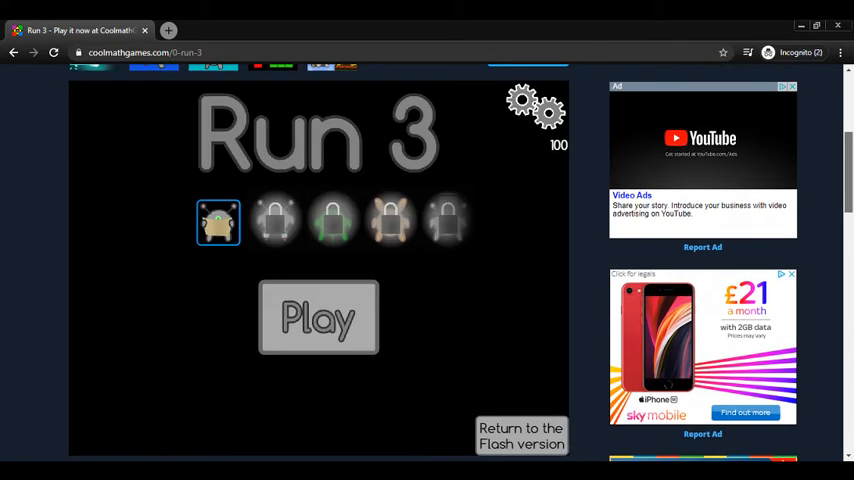
- Begin Run 3's Level 1 from the title screen and pause the runner mid-level
{"action": "scroll", "scroll_direction": "down", "scroll_amount": 3}
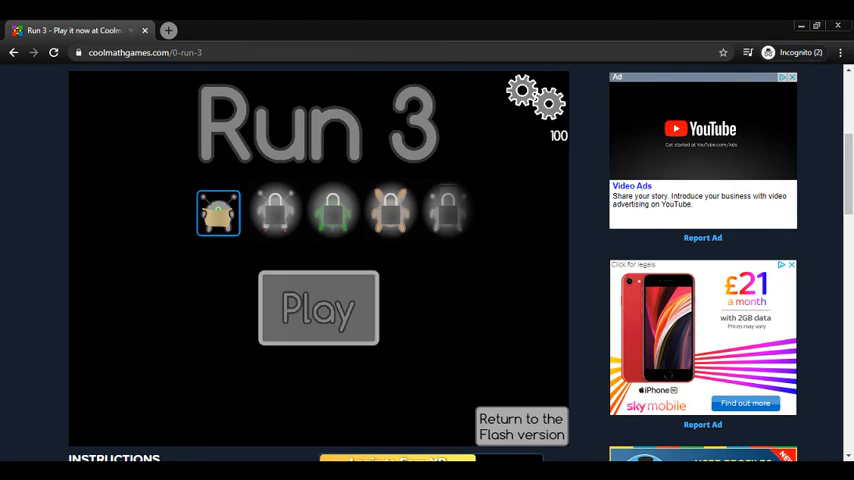
{"action": "left_click", "coordinate": [318, 308]}
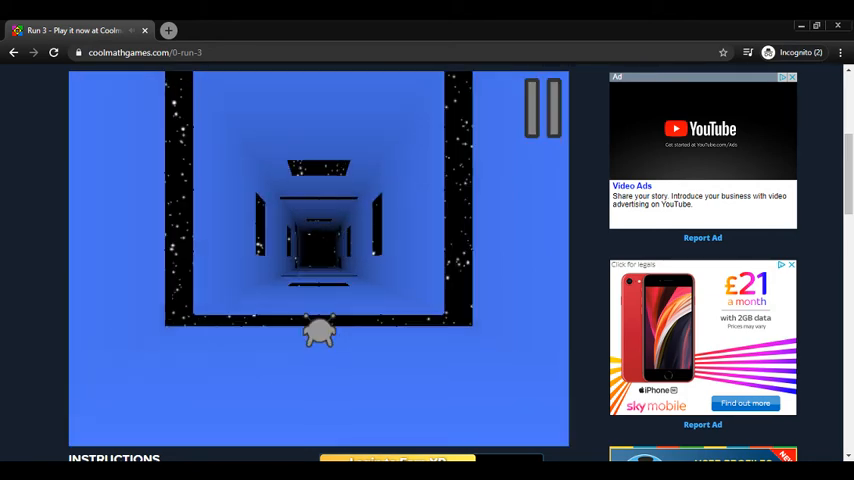
{"action": "left_click", "coordinate": [542, 108]}
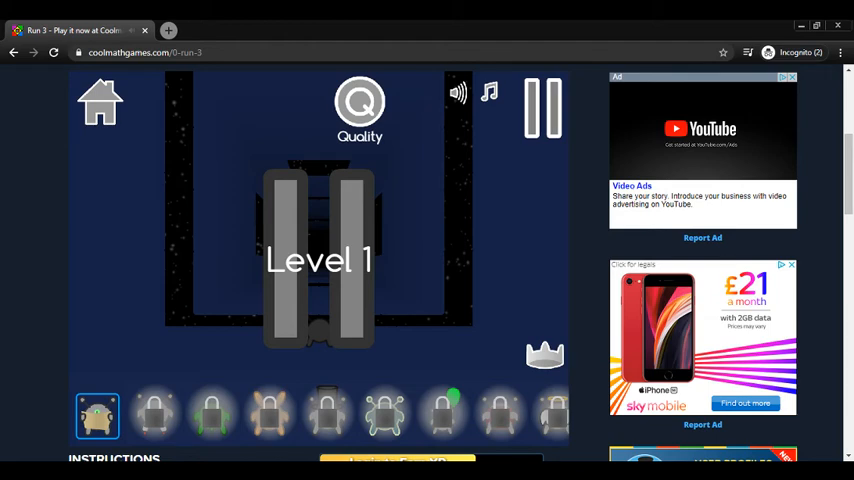